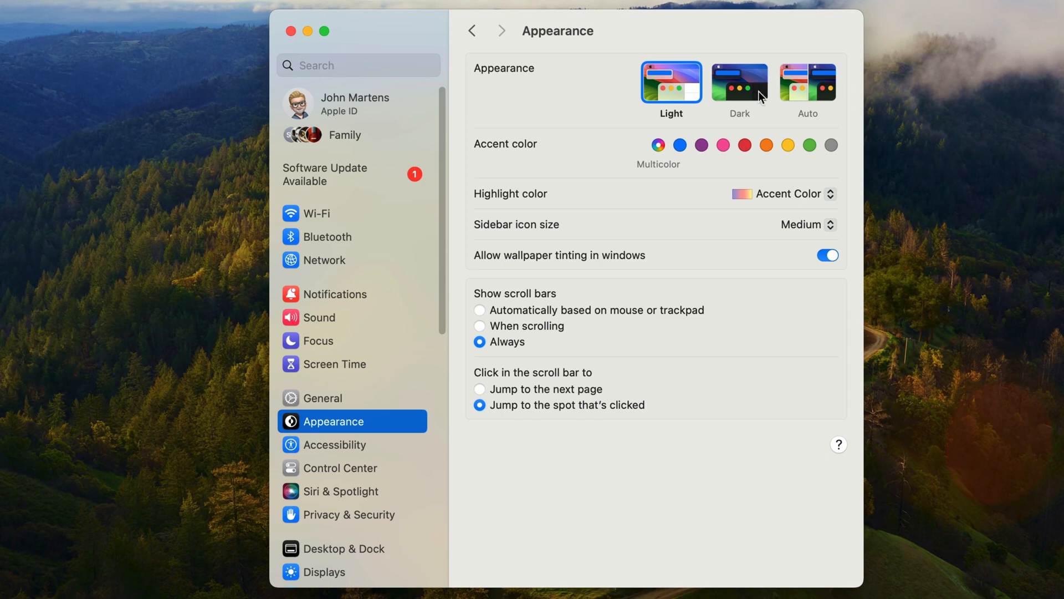
- Search System Settings for 'date & time'
click(349, 65)
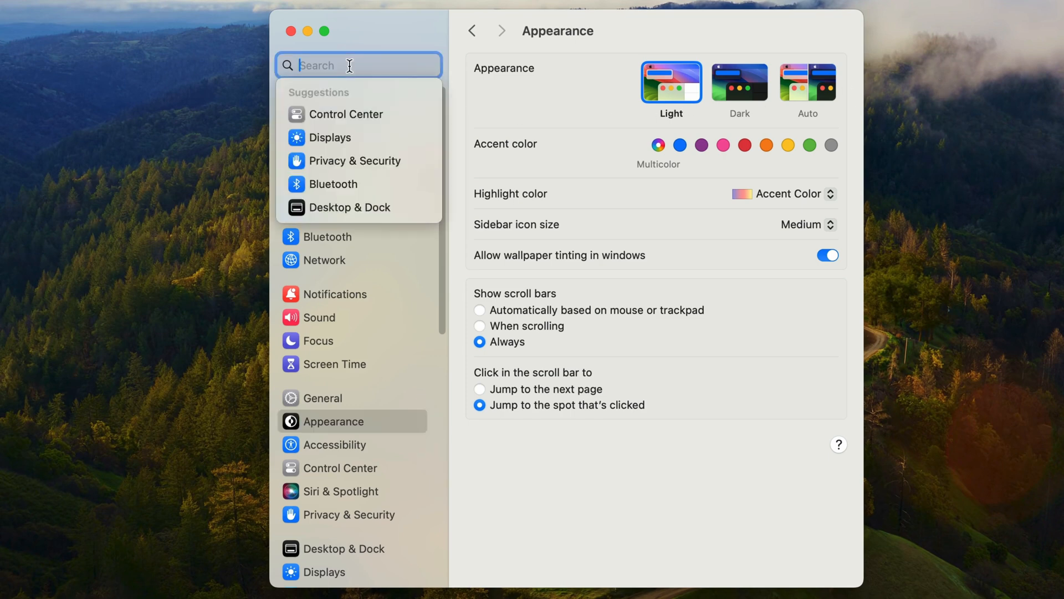
text(date & tim)
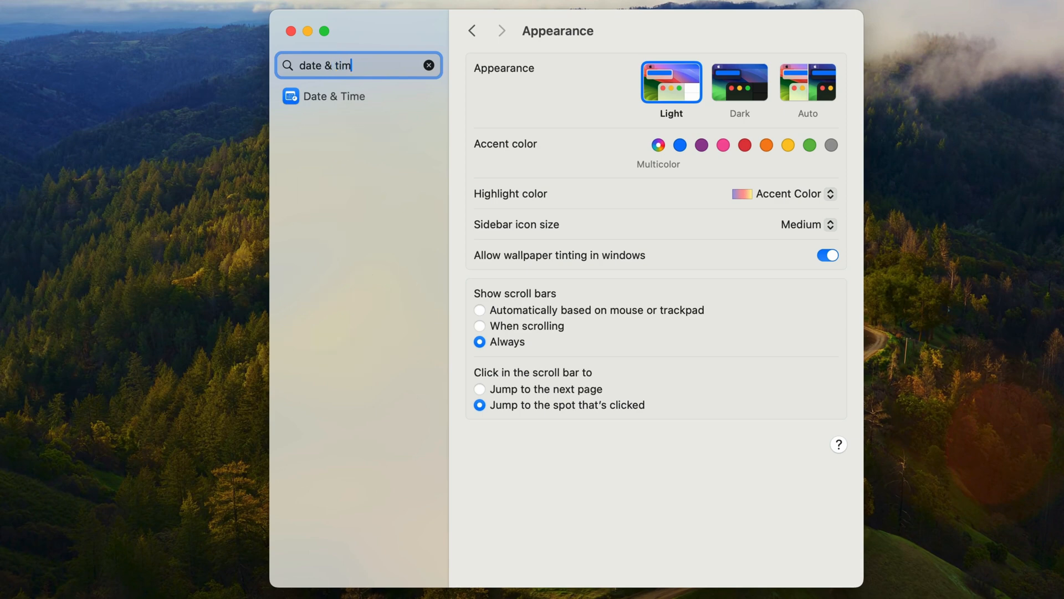
text(e)
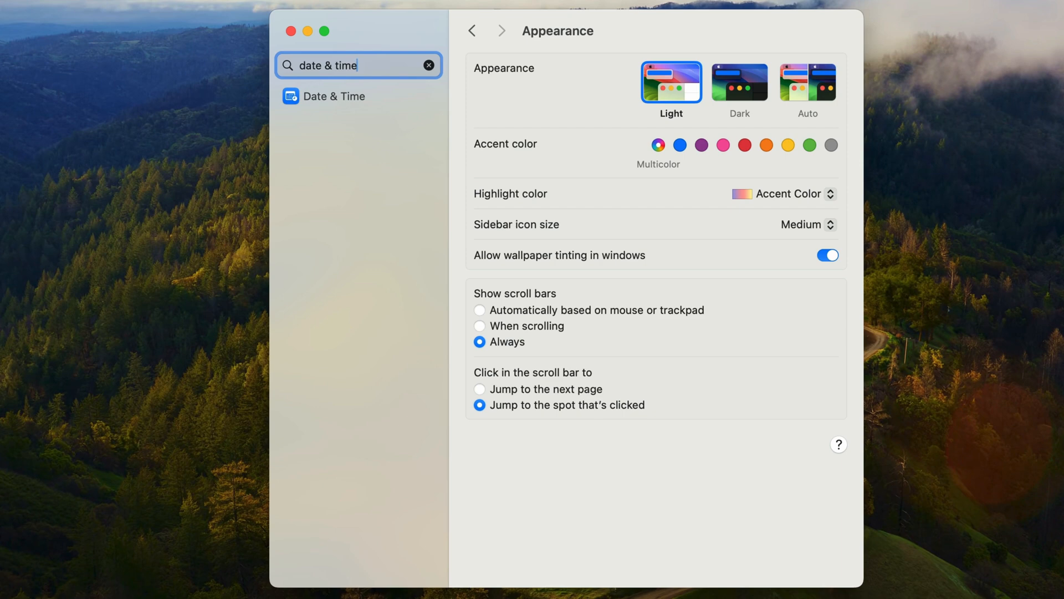
mouse_move(408, 64)
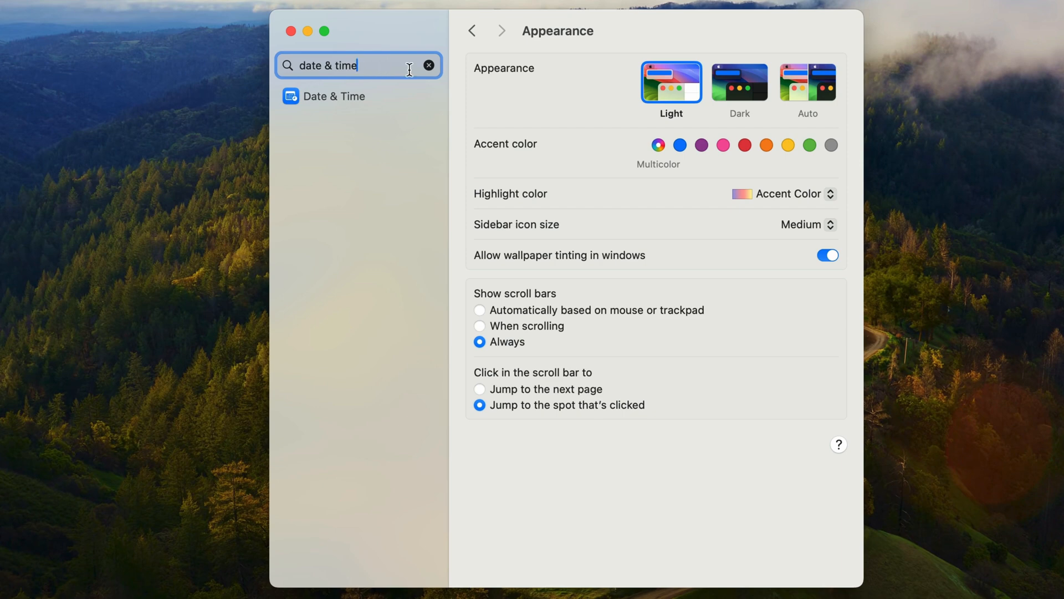
- Clear the settings search and open the General pane from the sidebar
click(429, 65)
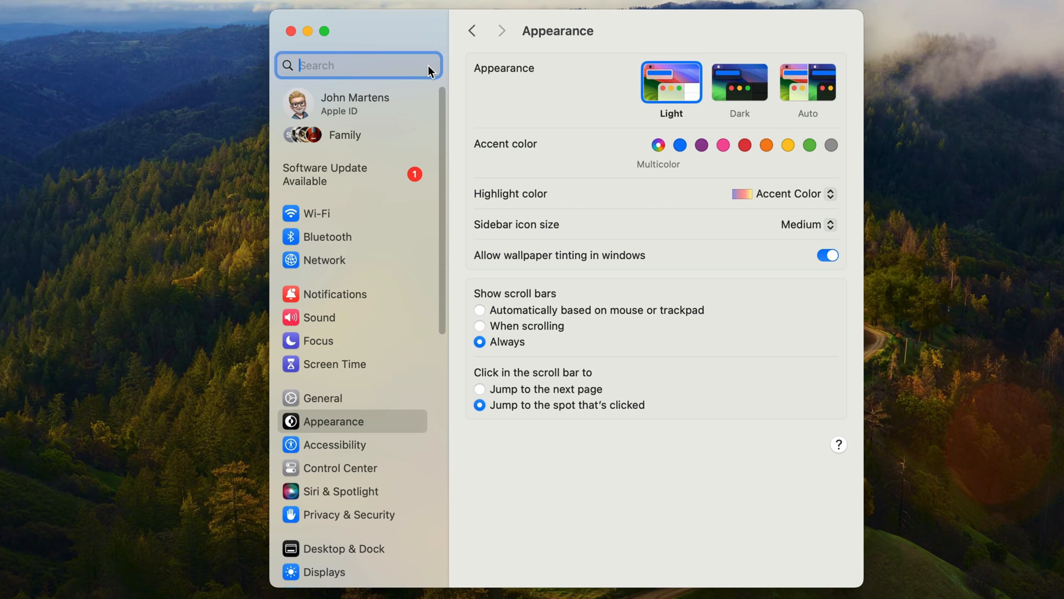
mouse_move(407, 203)
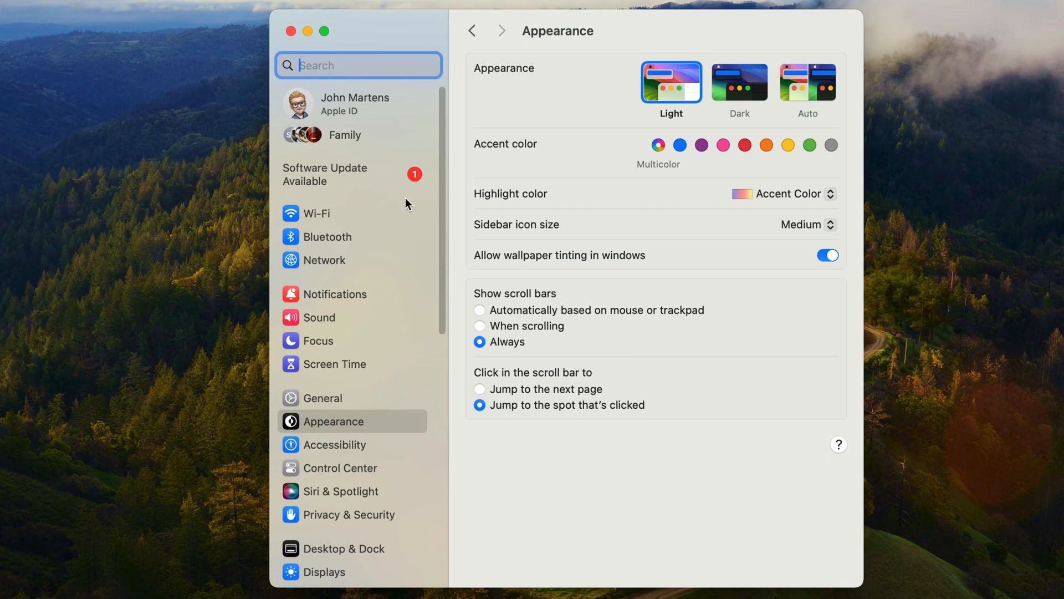
scroll(down, 3)
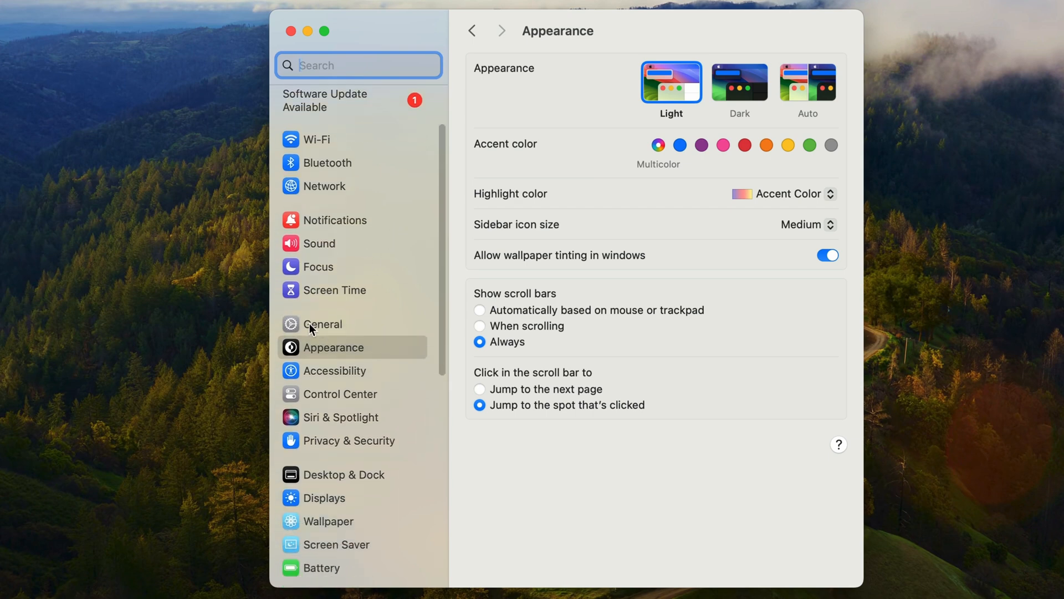
click(322, 324)
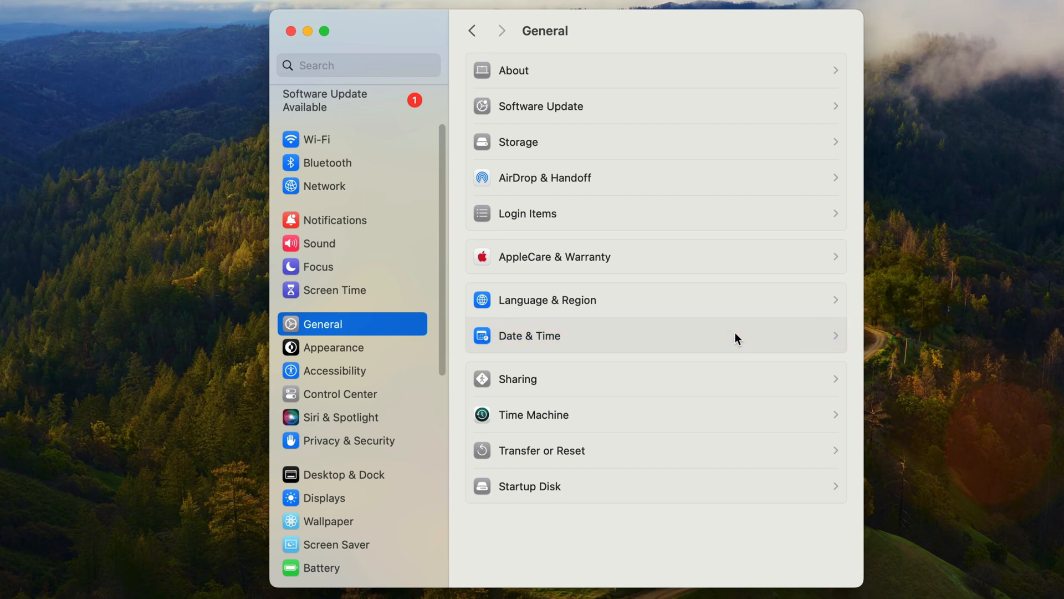
- Open Date & Time, turn off automatic date and time, and confirm a manual date
click(529, 336)
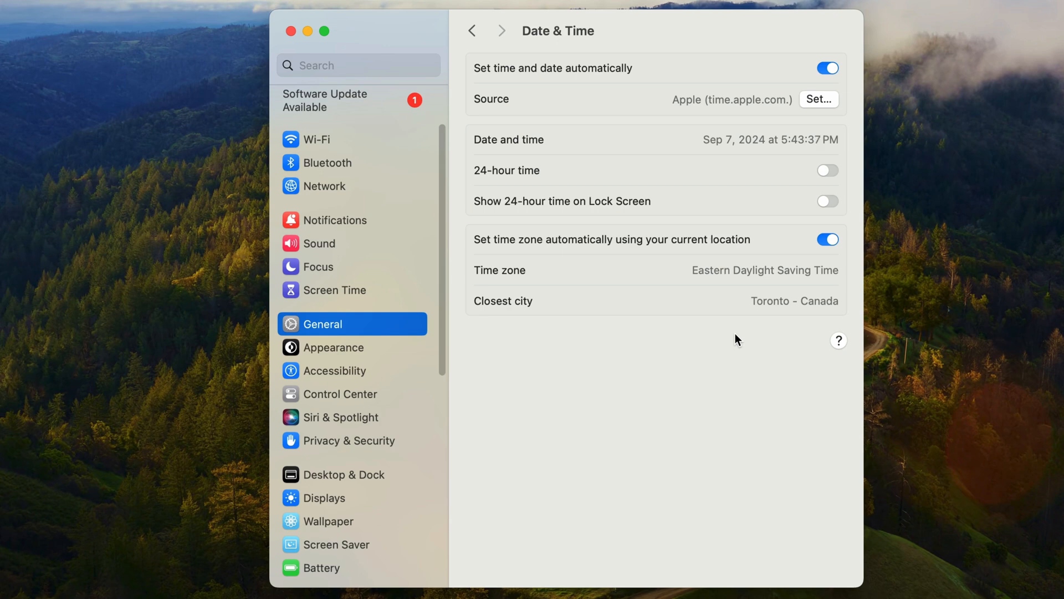
mouse_move(857, 94)
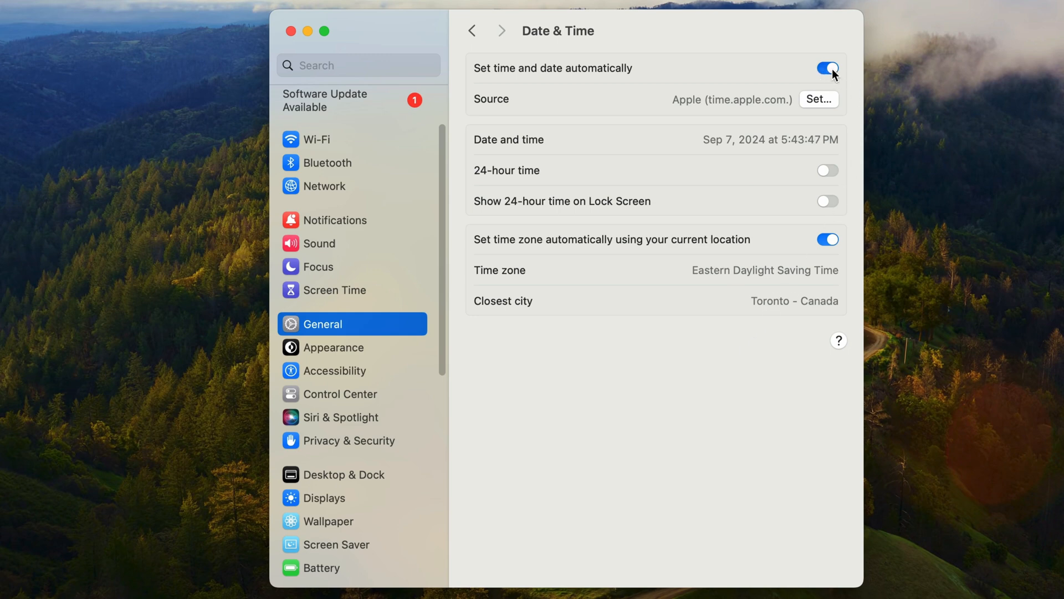
click(827, 67)
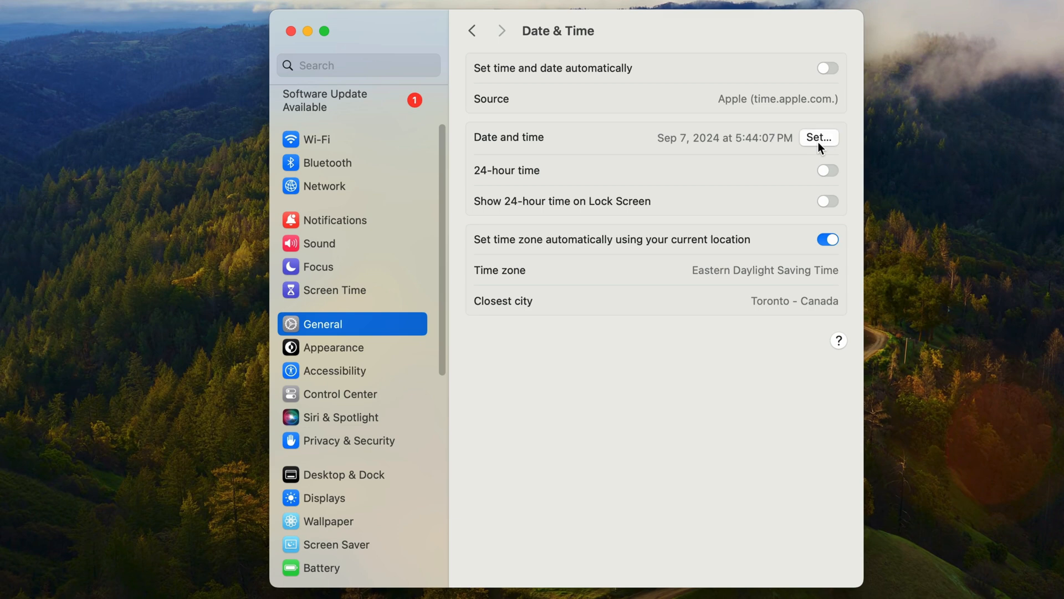
click(818, 137)
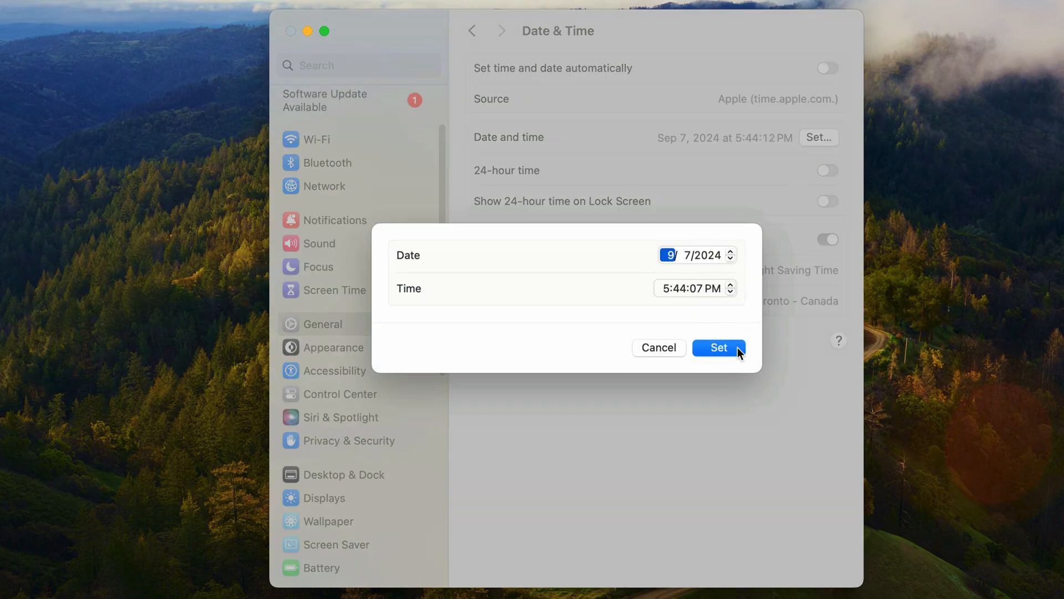
click(718, 348)
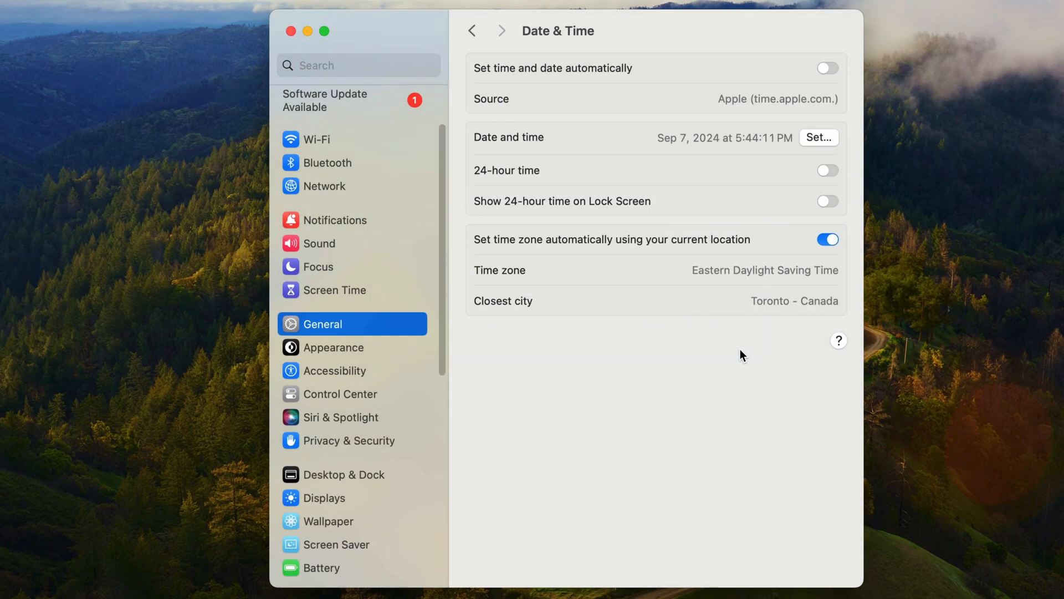
mouse_move(845, 82)
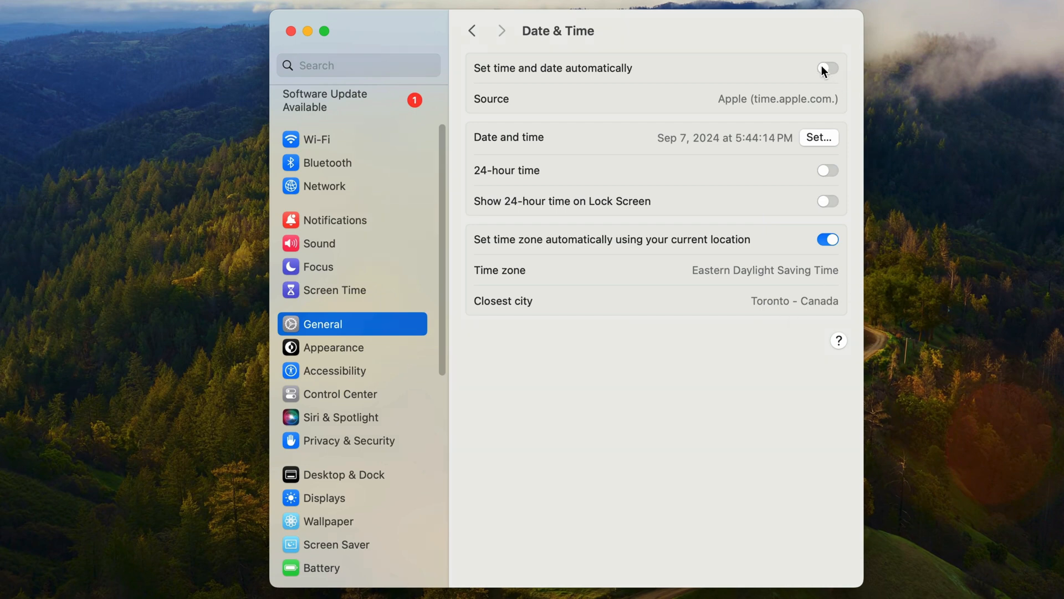
- Turn automatic date and time back on and view the time server source
click(827, 68)
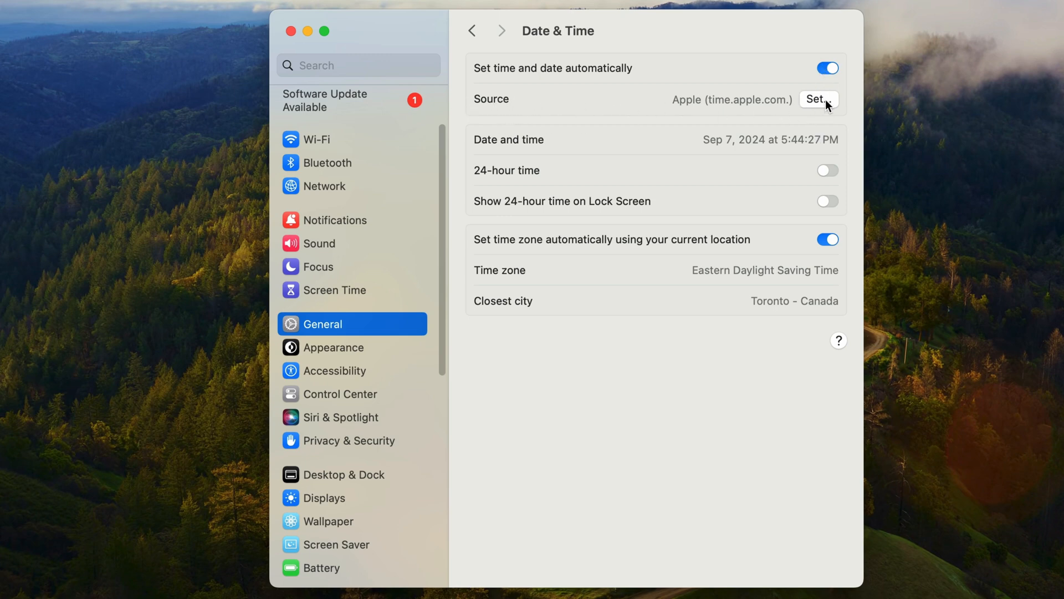
click(819, 100)
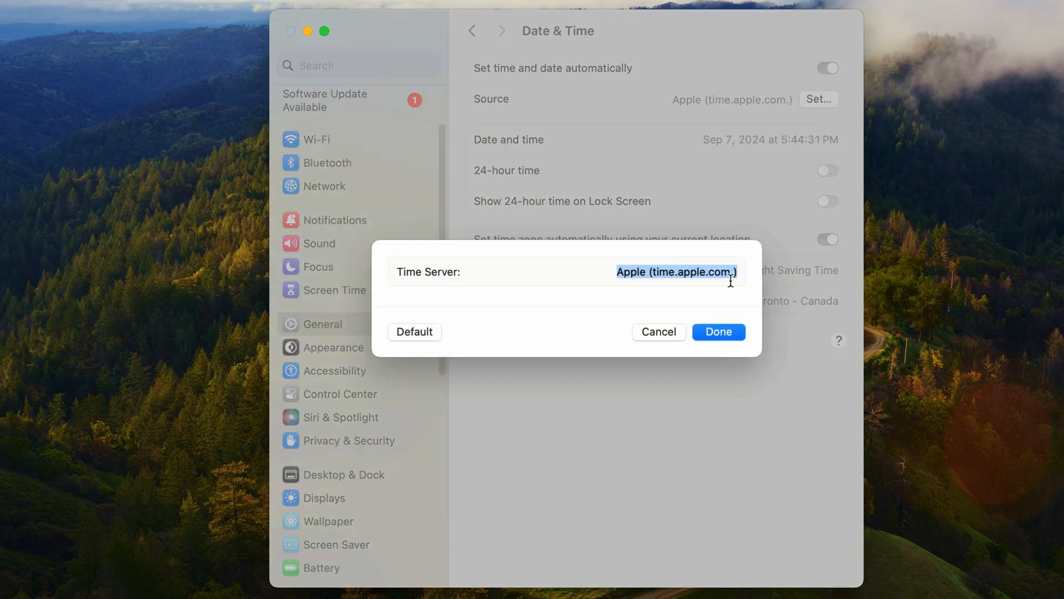
mouse_move(719, 294)
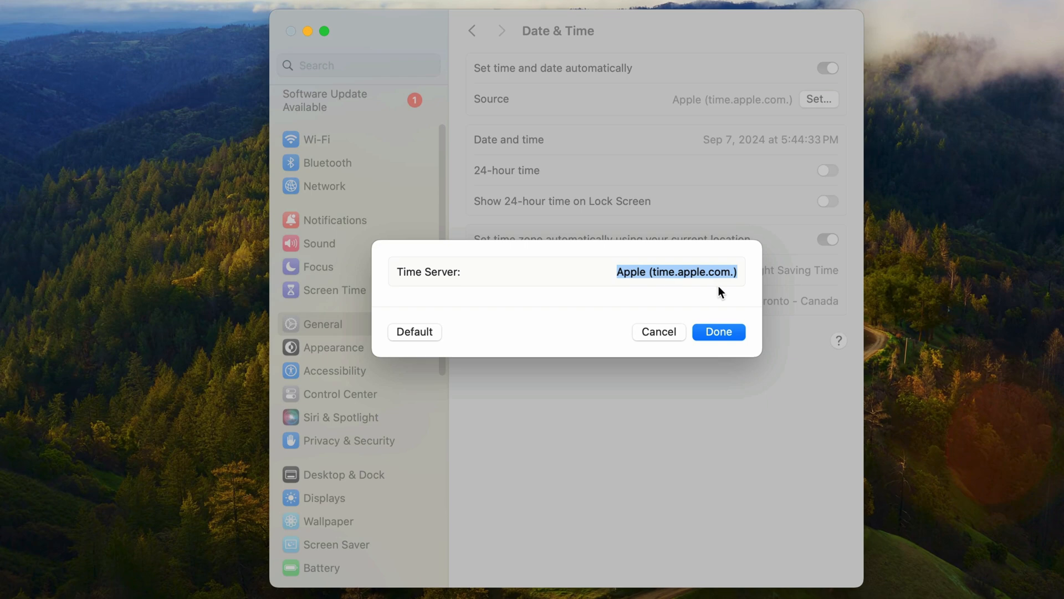
mouse_move(669, 338)
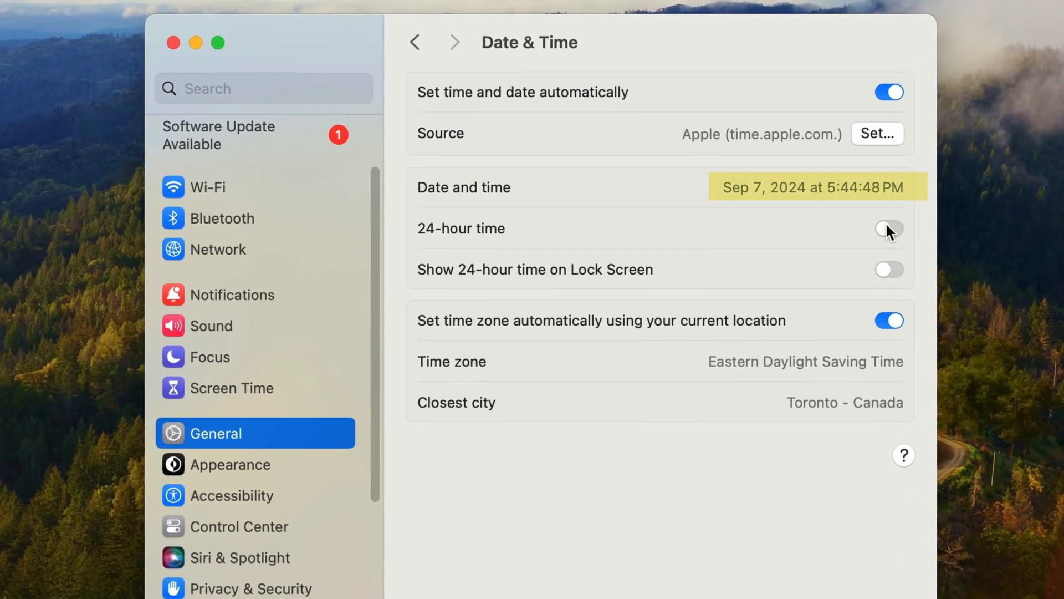
- Turn on the 24-hour time toggle
click(889, 229)
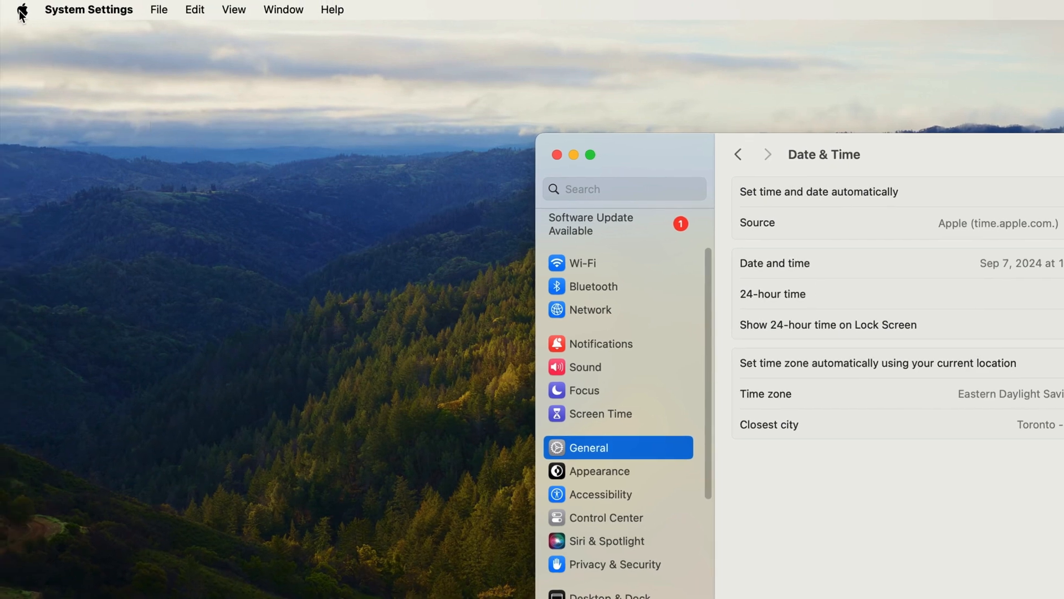
click(20, 11)
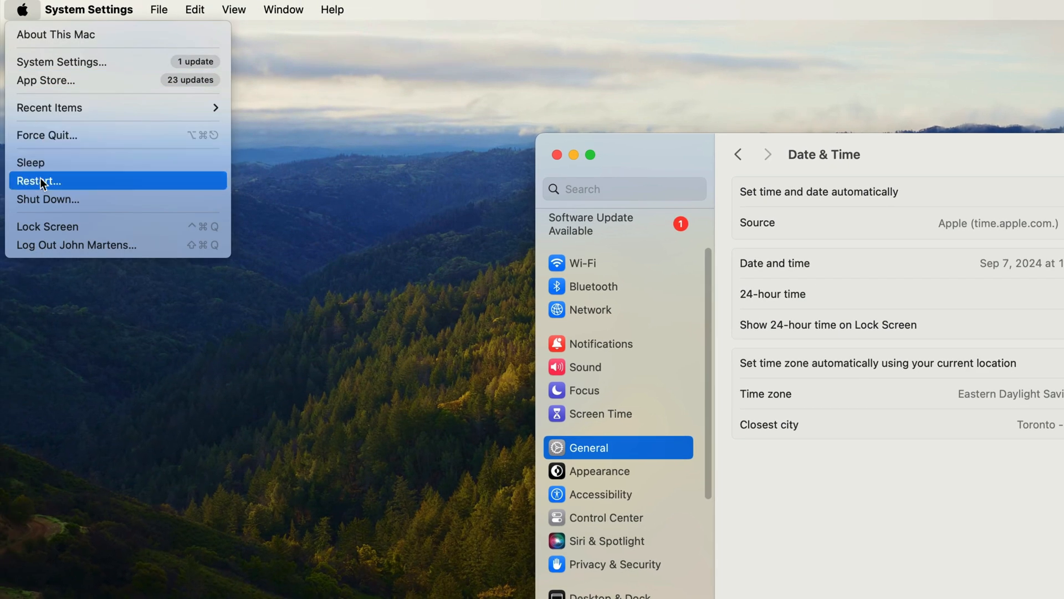
mouse_move(166, 231)
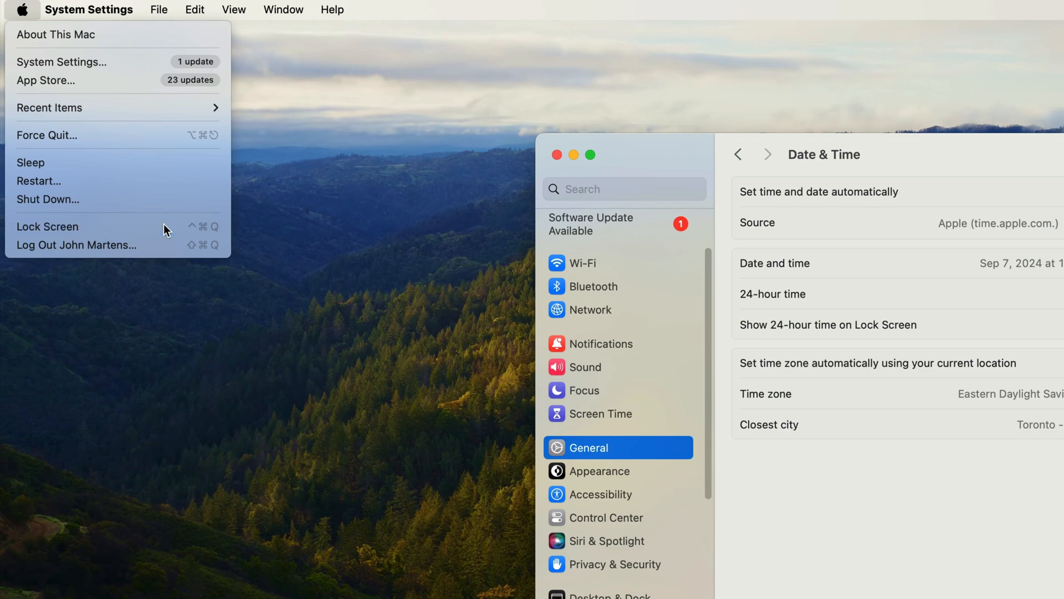
click(48, 227)
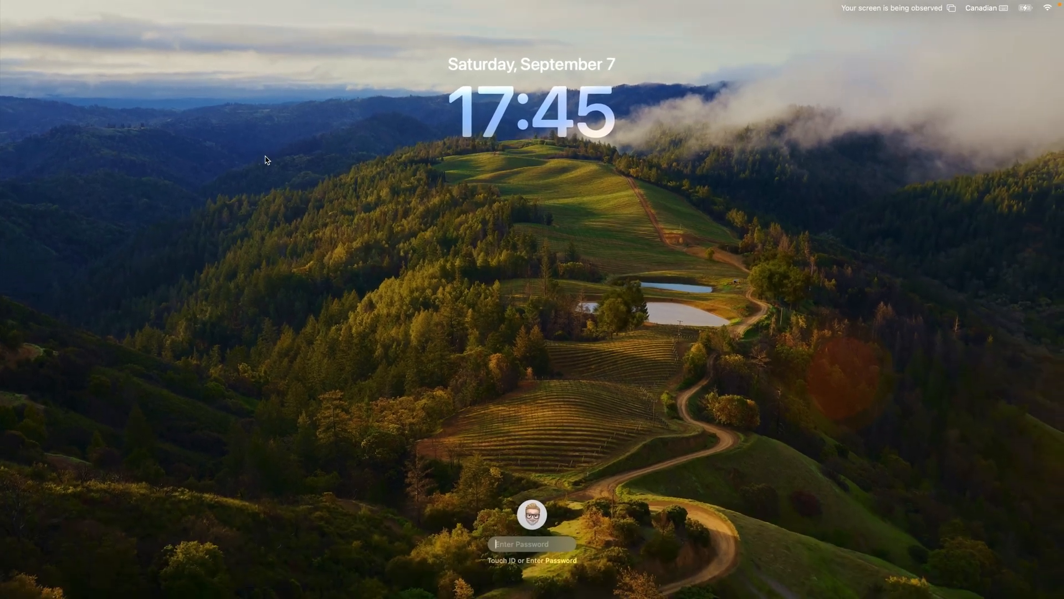
mouse_move(487, 170)
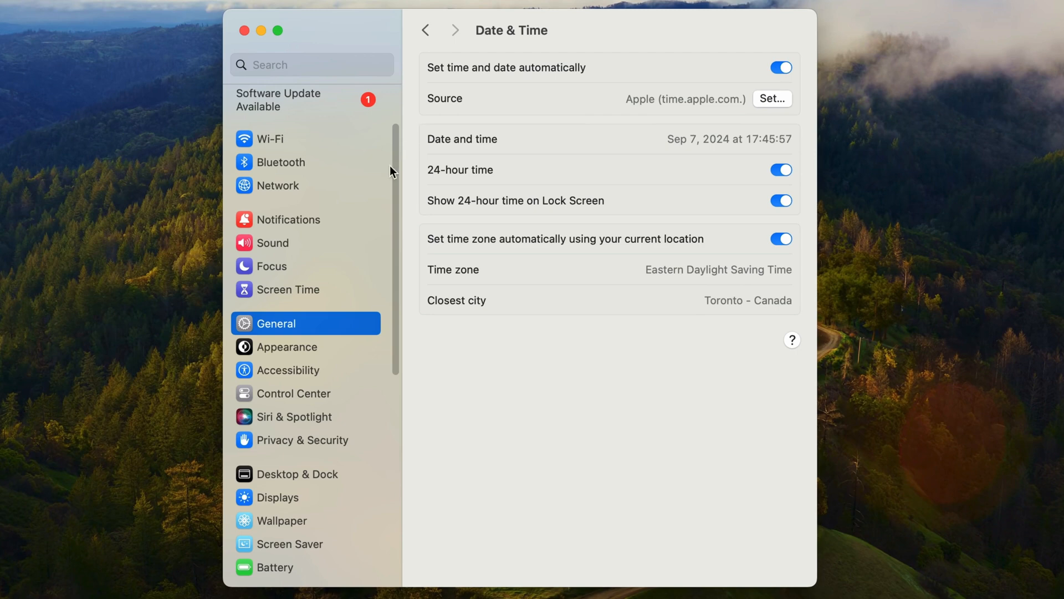
- Turn off 'Show 24-hour time' in the Lock Screen settings
scroll(down, 3)
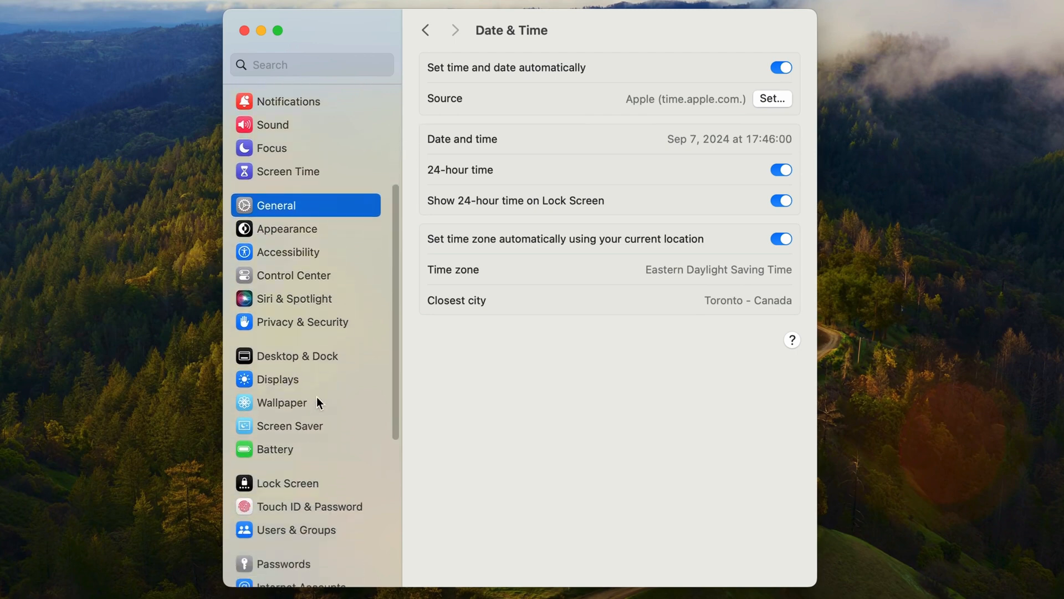
click(288, 471)
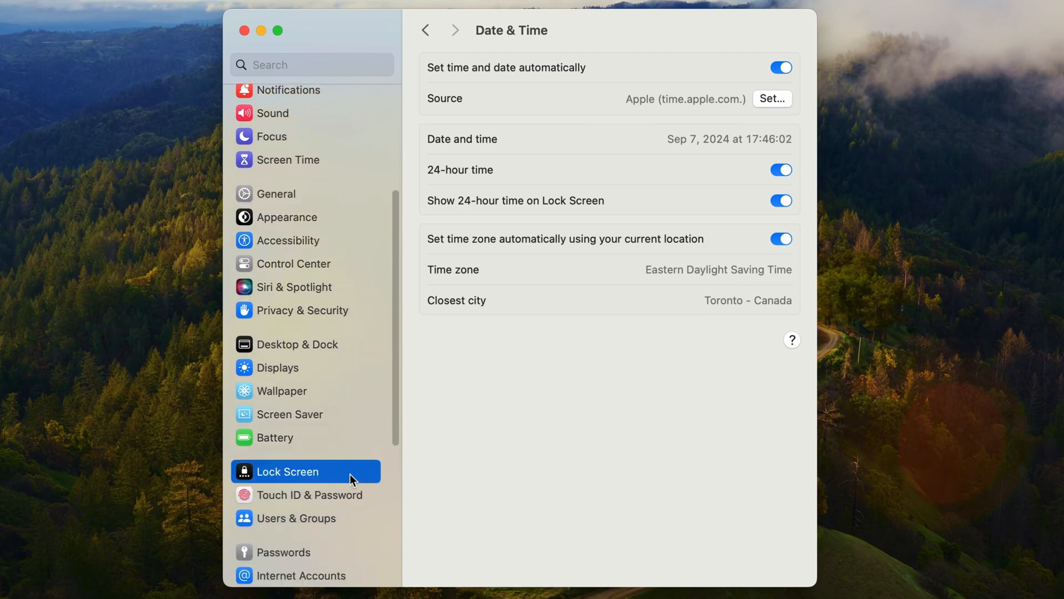
click(288, 471)
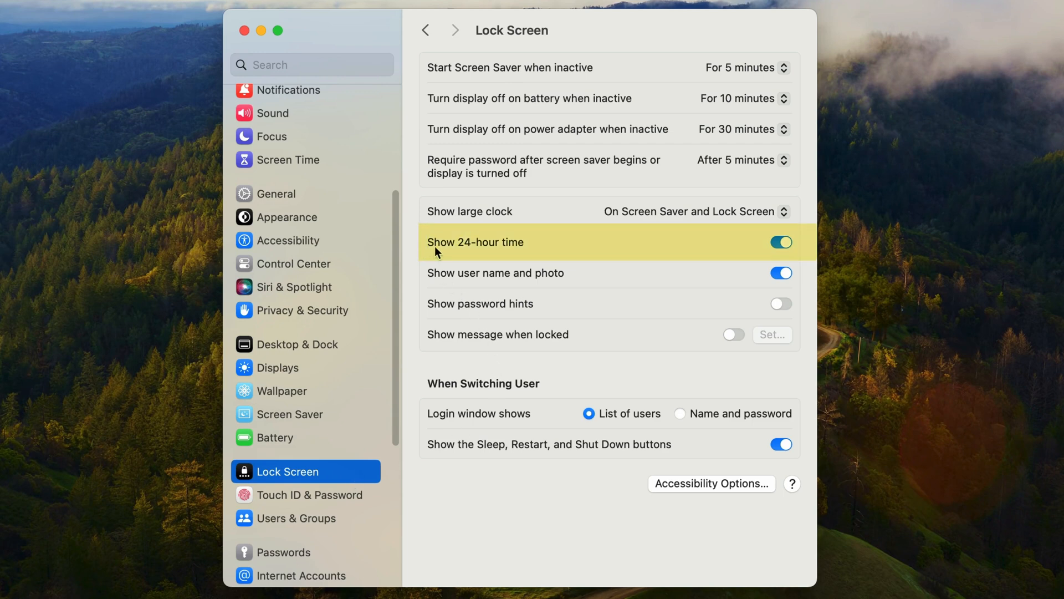
mouse_move(791, 258)
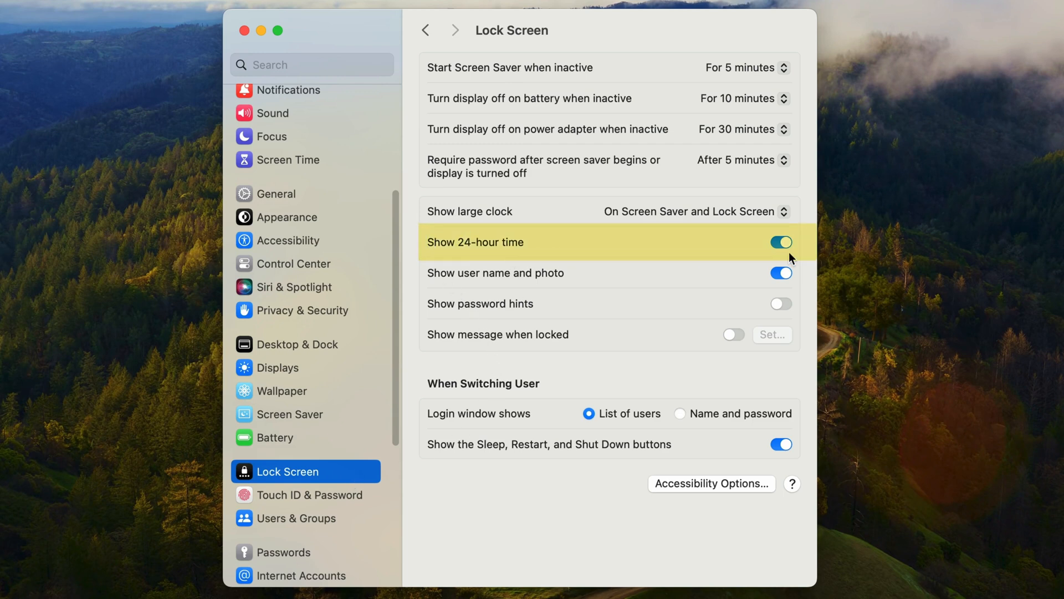
click(781, 241)
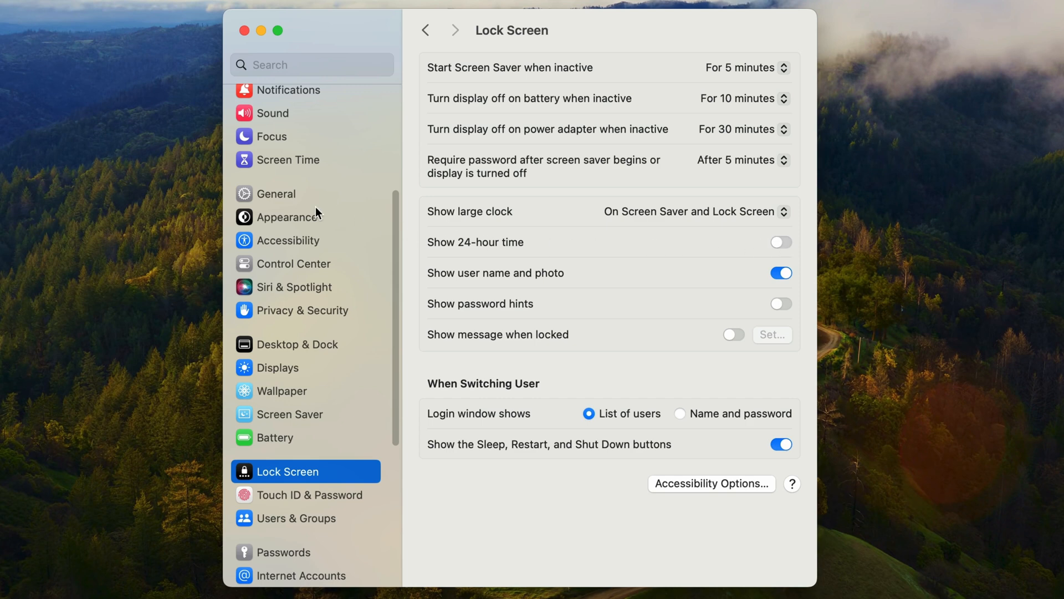
- Return to General and open the Date & Time settings
click(276, 194)
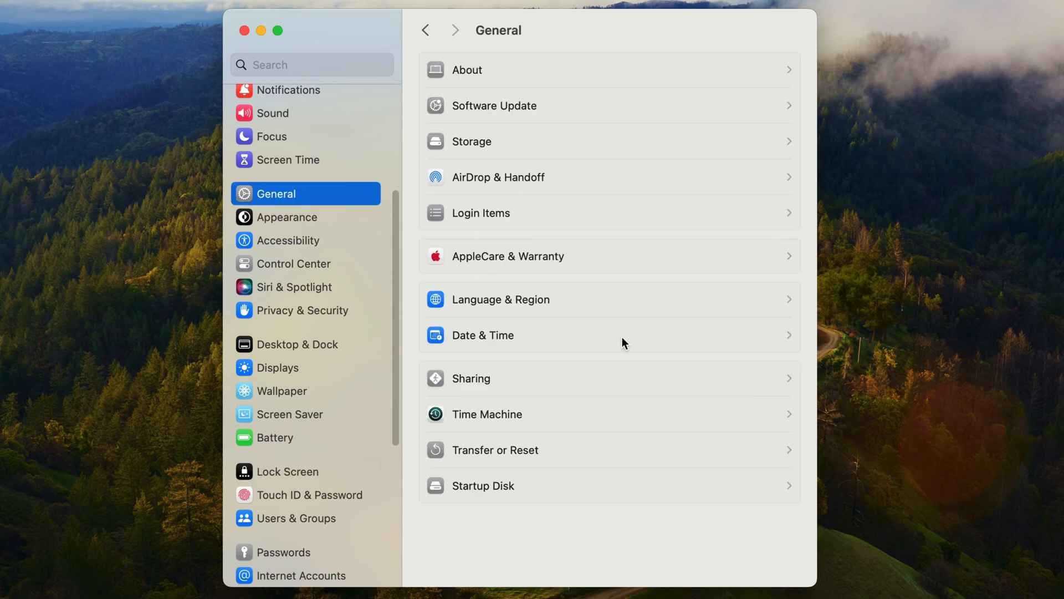
click(482, 335)
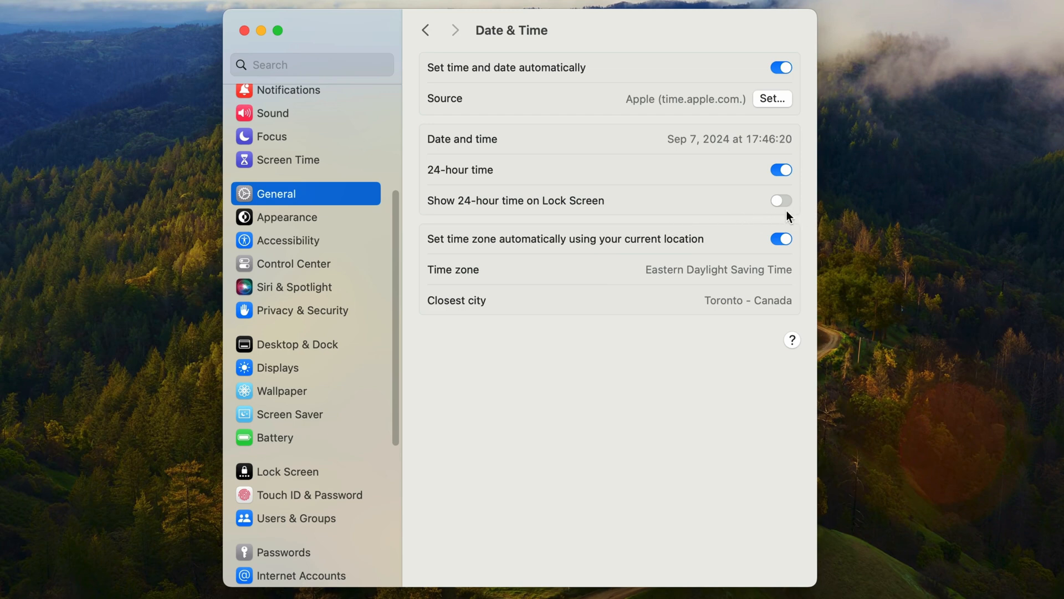
- Switch to 12-hour time, pick San Diego, then re-enable automatic time zone (Toronto)
click(782, 170)
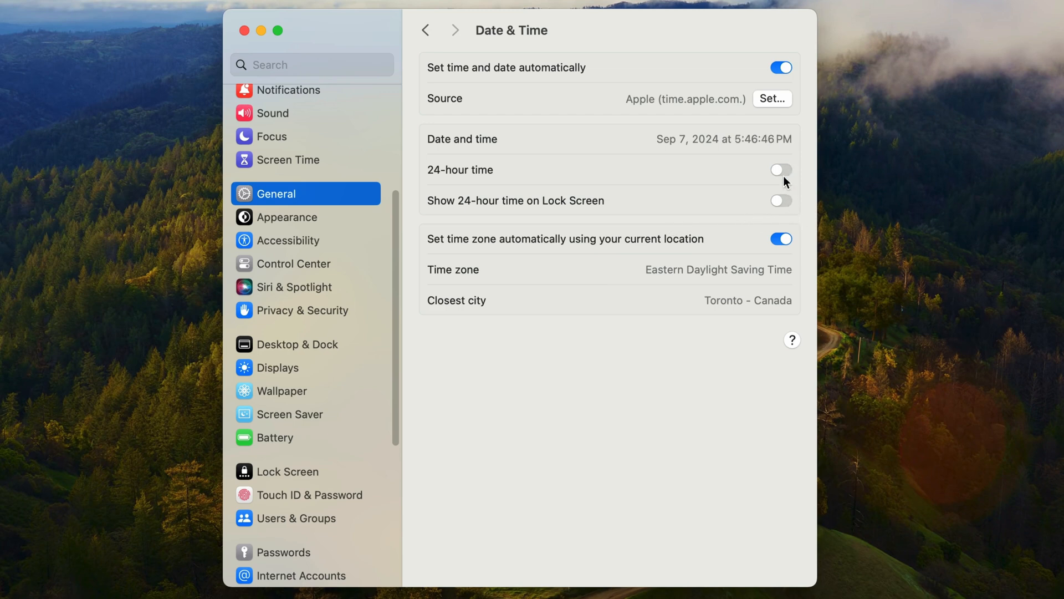
mouse_move(658, 255)
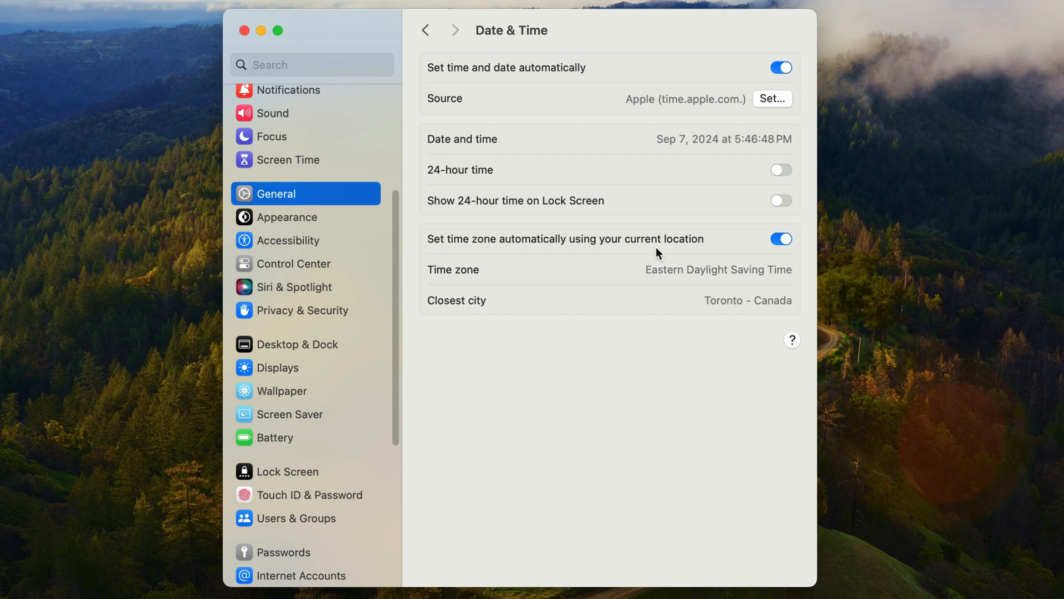
mouse_move(791, 254)
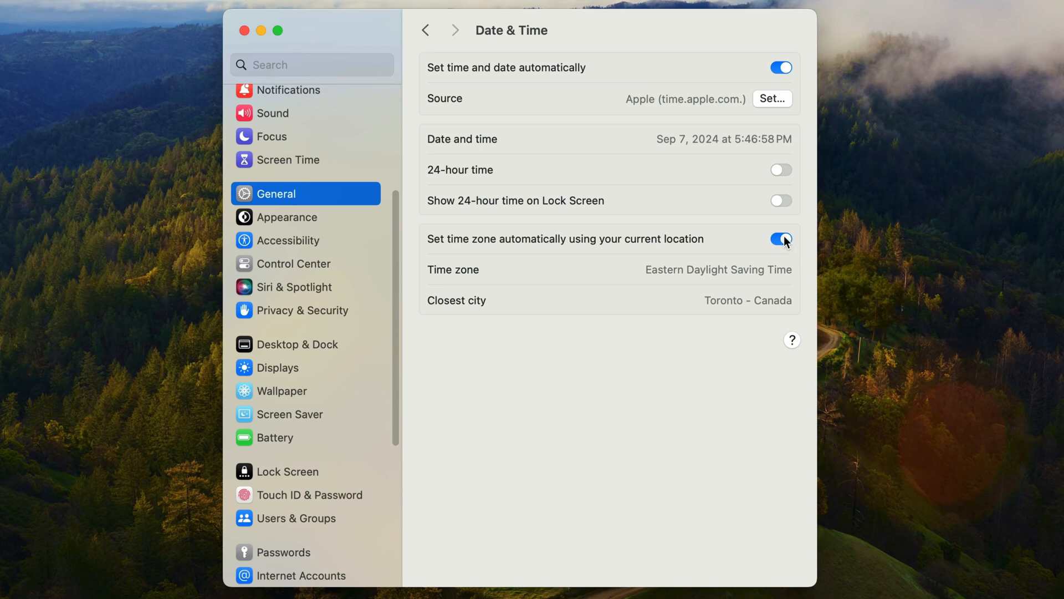
click(781, 238)
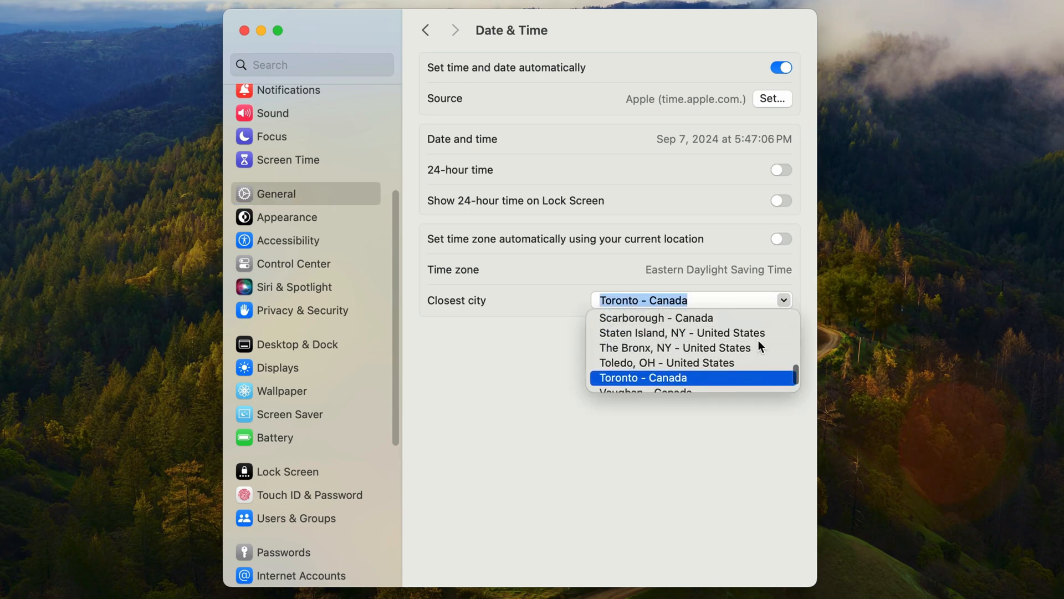
text(San Diego, CA - United States)
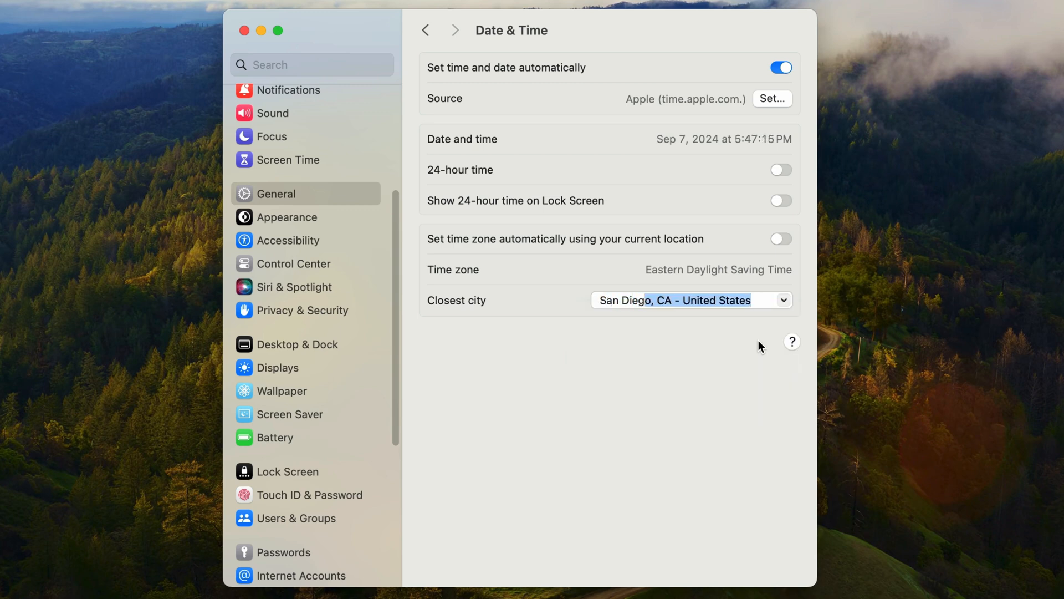
click(691, 300)
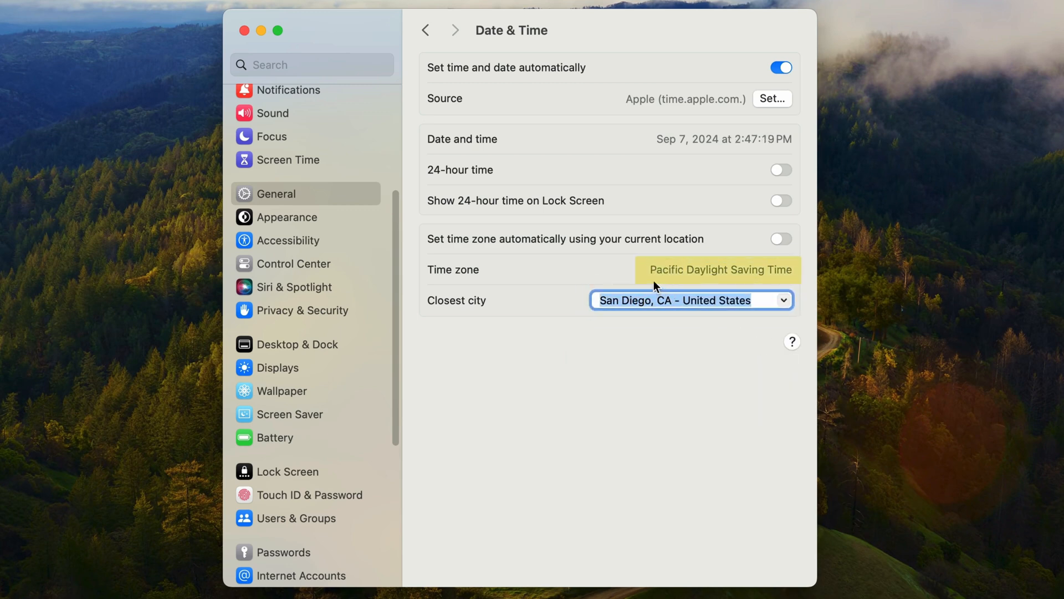
mouse_move(671, 285)
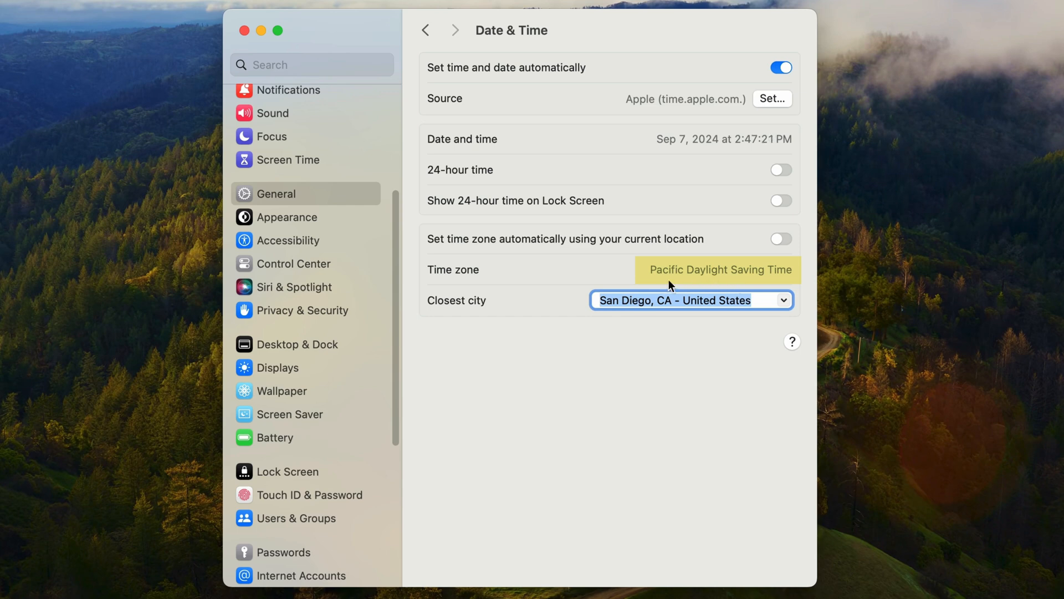
click(781, 238)
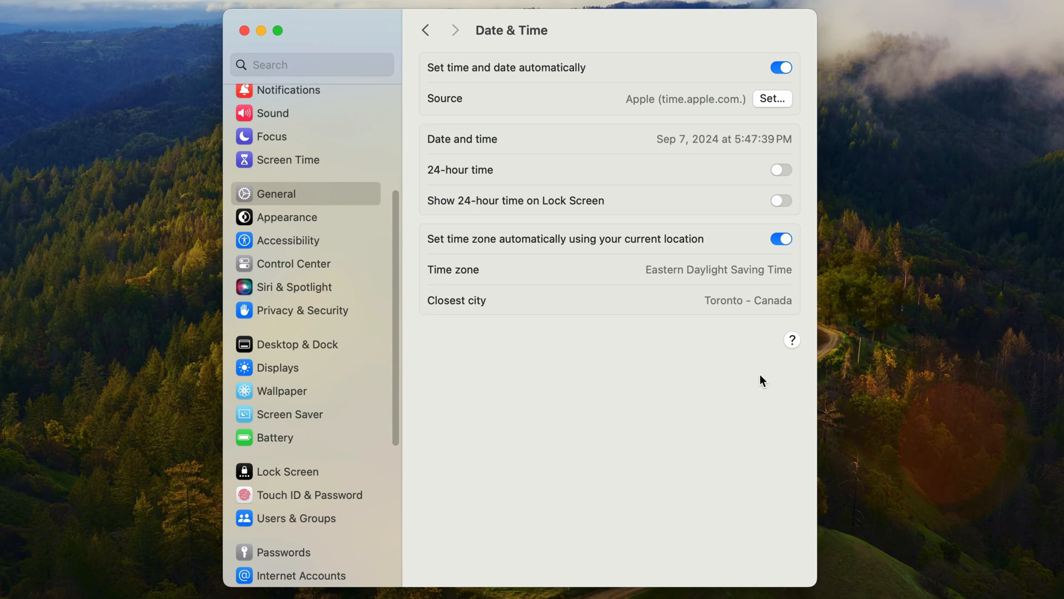
mouse_move(521, 153)
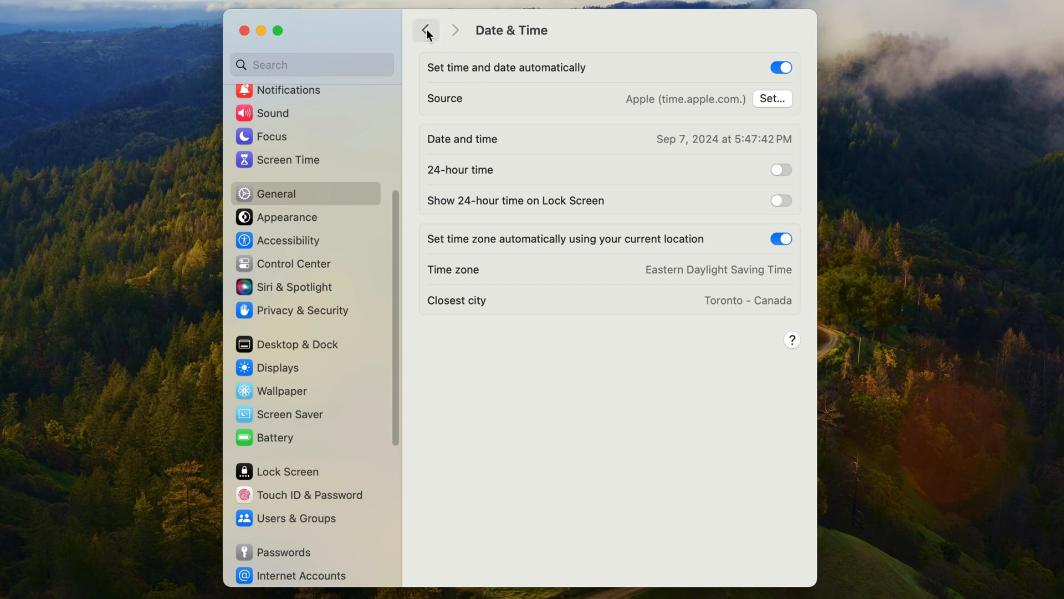
- Go back to General and open Language & Region (Canada, English Canada)
click(426, 30)
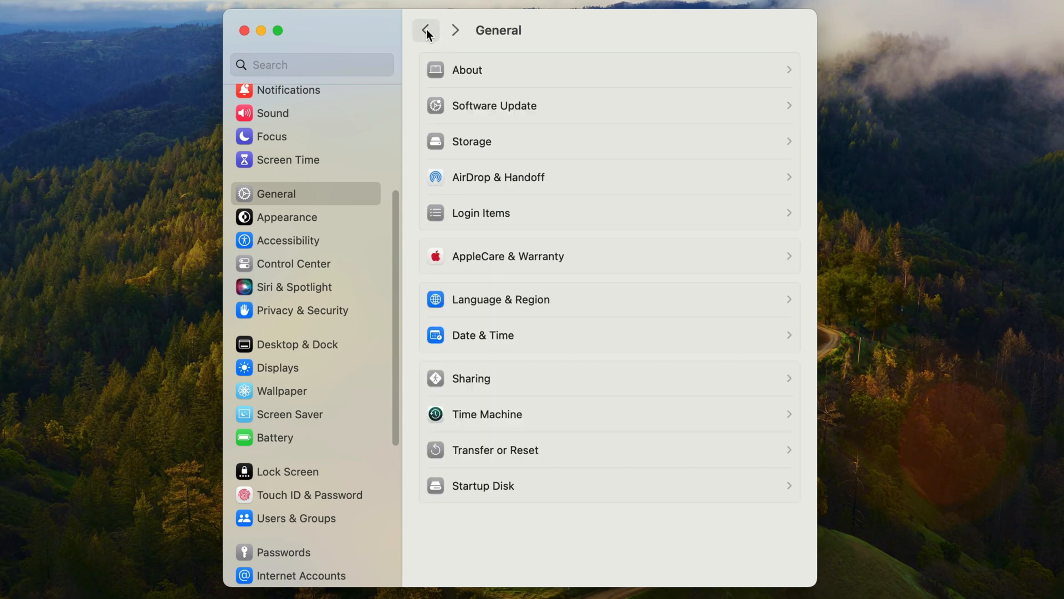
mouse_move(491, 313)
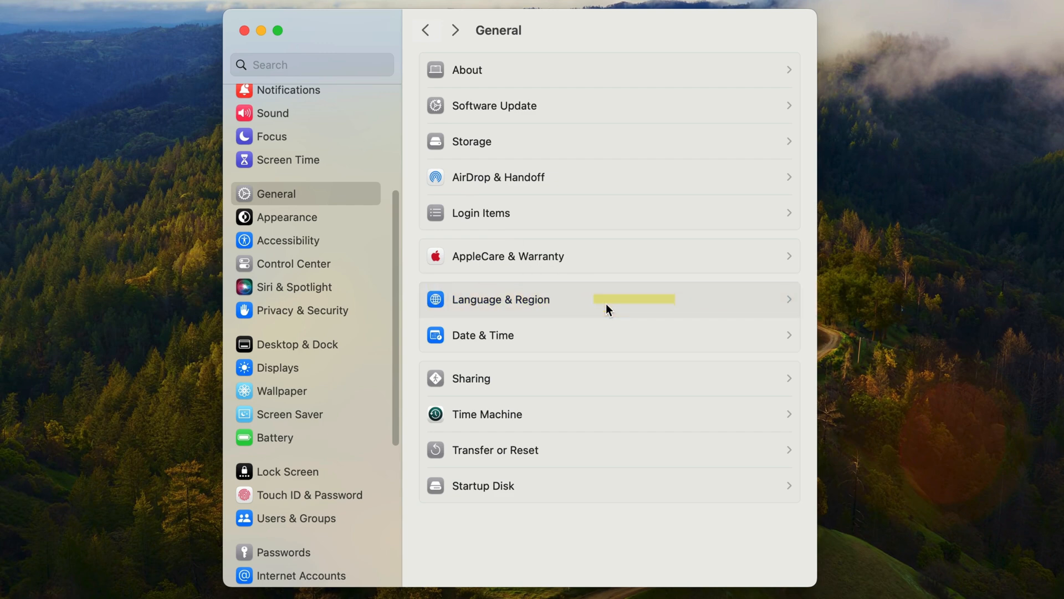
click(500, 299)
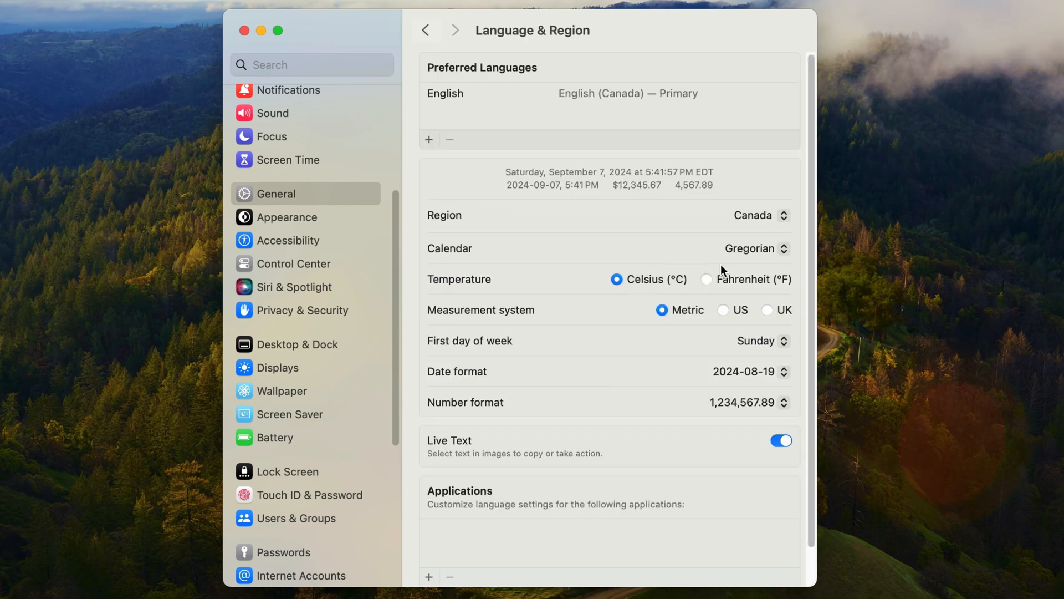
mouse_move(803, 312)
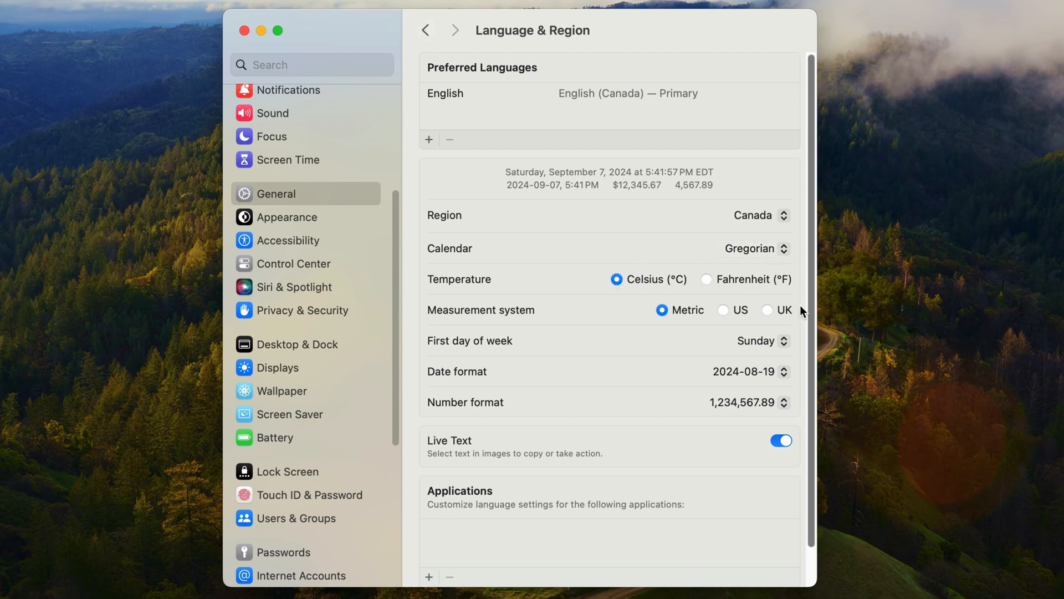
mouse_move(677, 325)
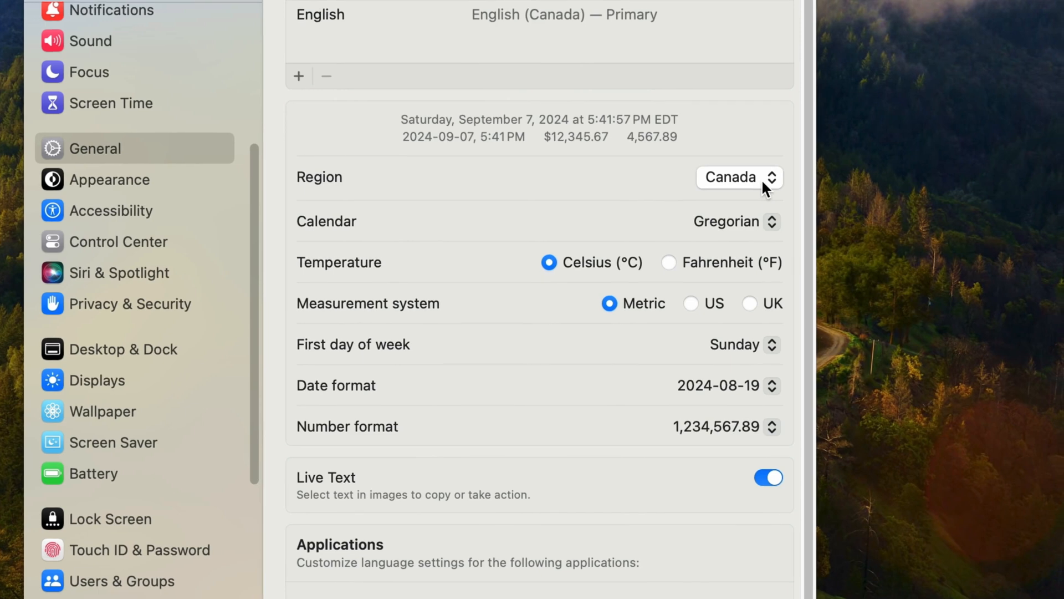
click(739, 177)
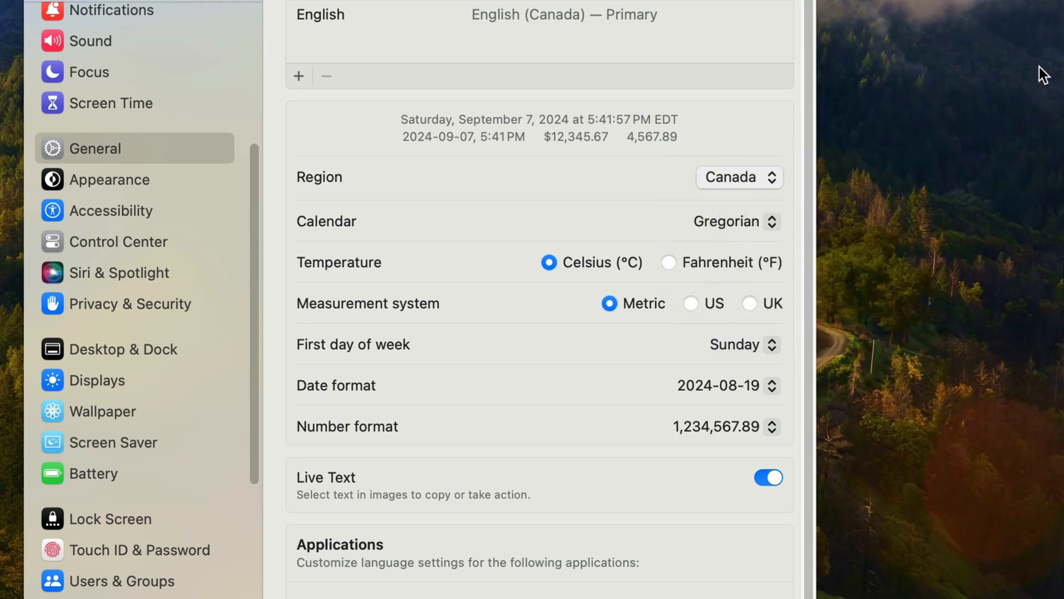
click(740, 177)
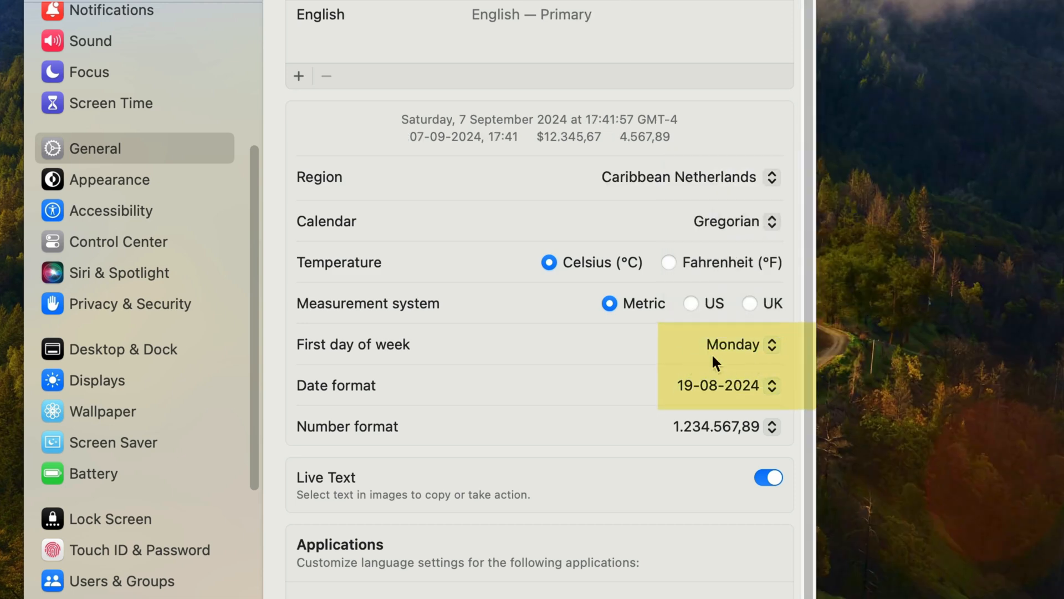
mouse_move(775, 362)
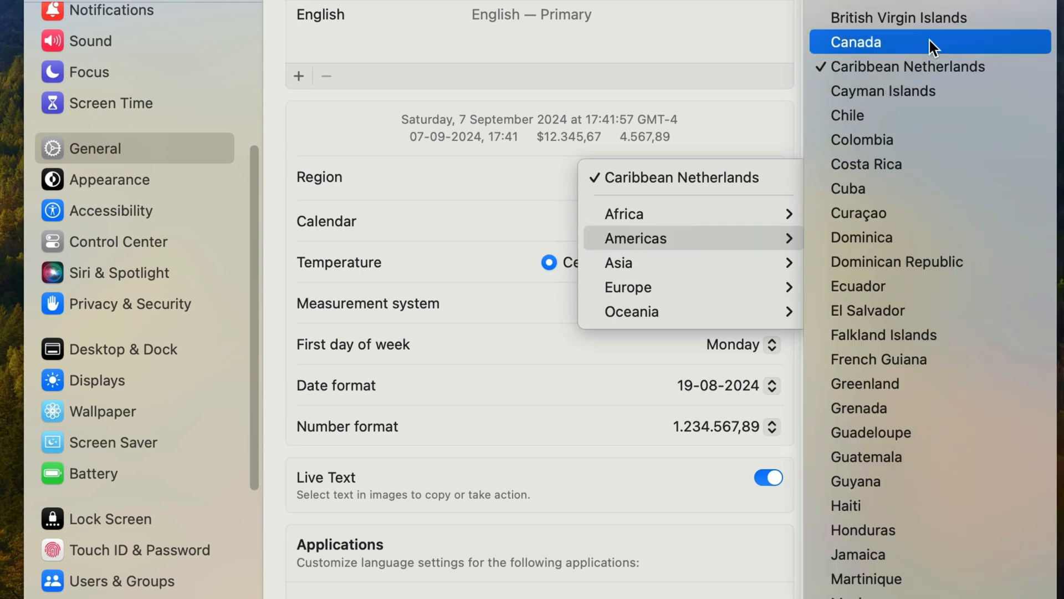
click(856, 42)
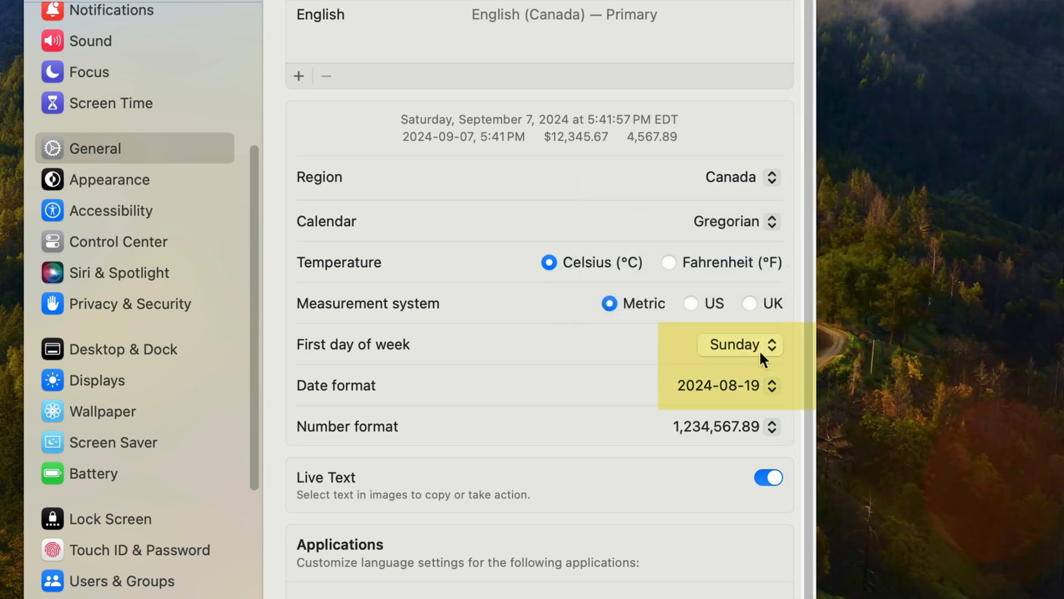
mouse_move(770, 357)
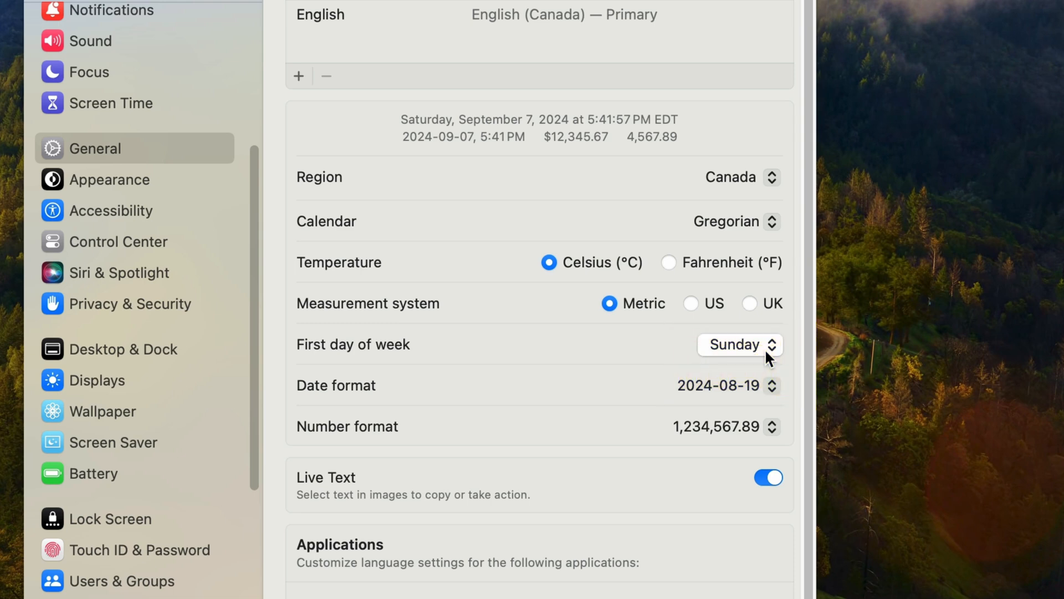
click(738, 344)
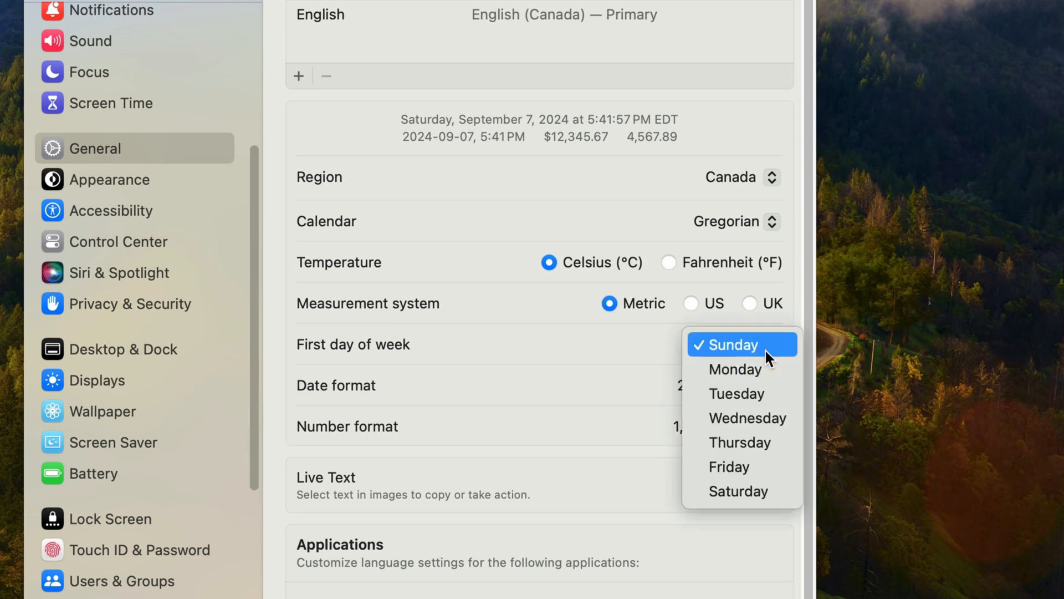
mouse_move(738, 450)
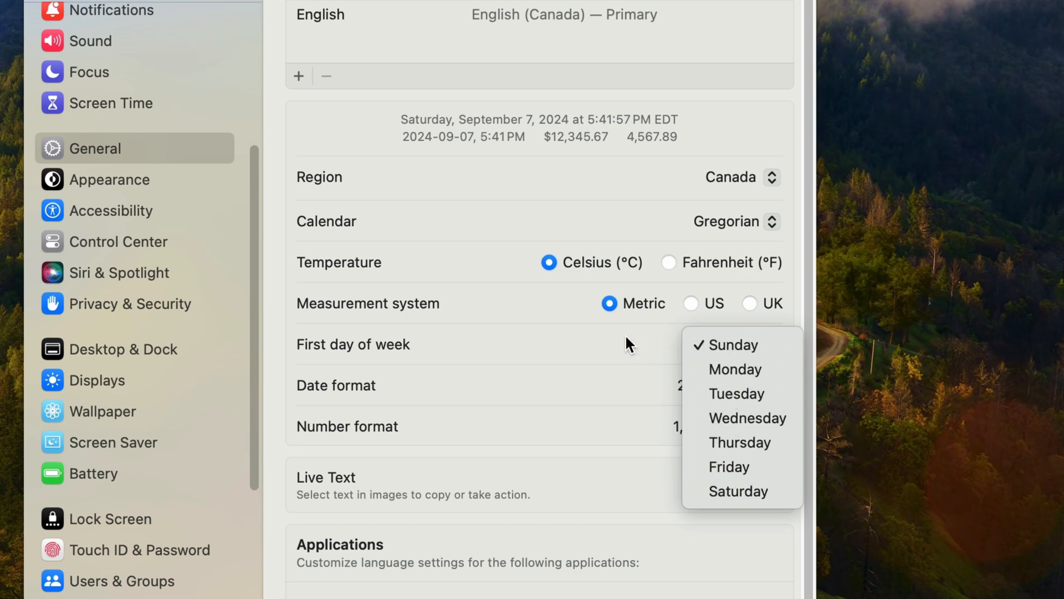
click(731, 345)
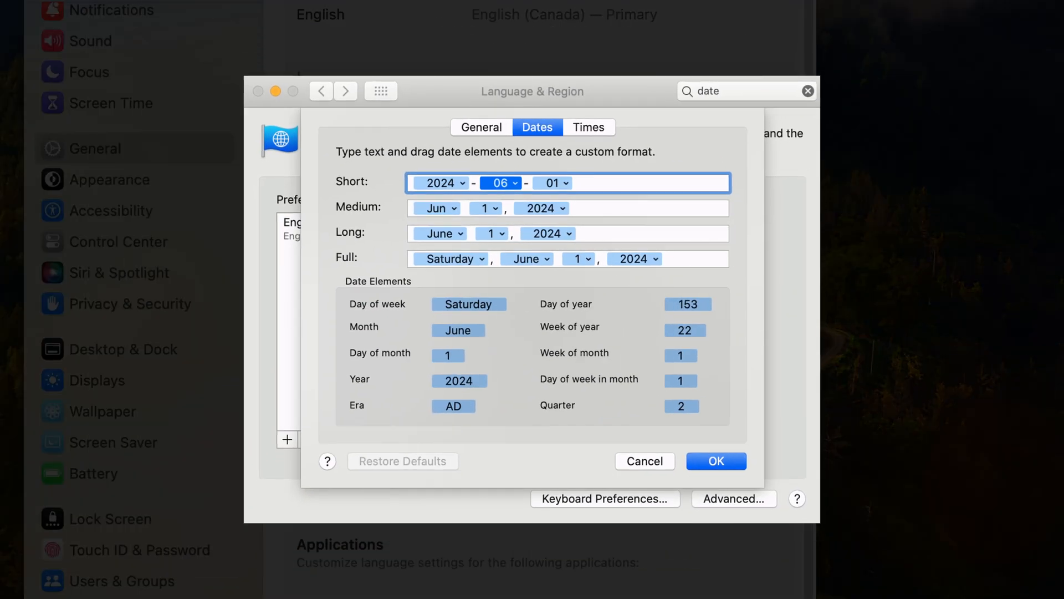
- Cancel the custom date format sheet, keeping 2024-08-19 format selected
click(439, 233)
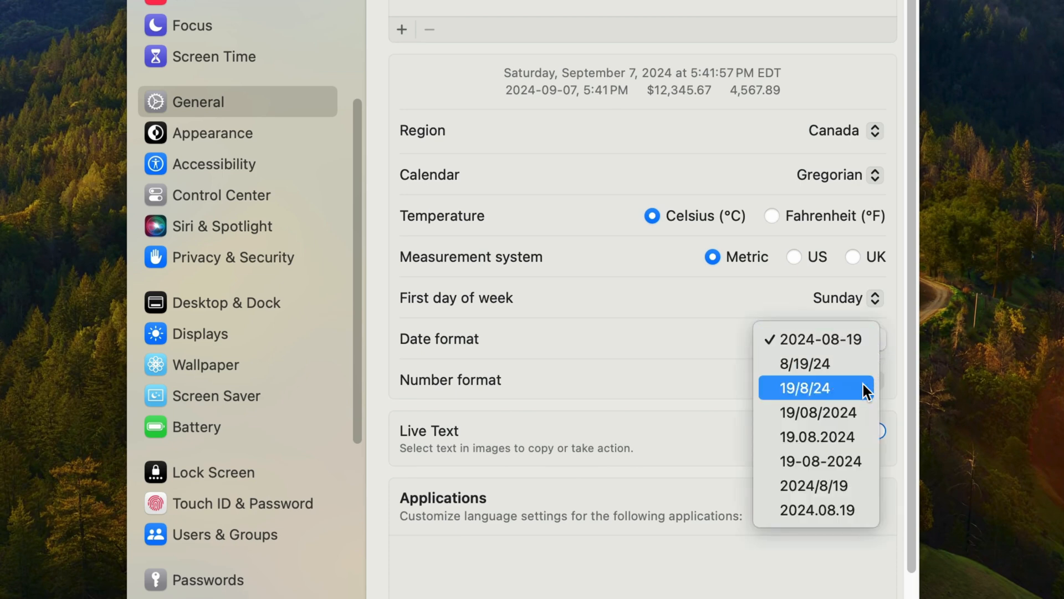
mouse_move(863, 434)
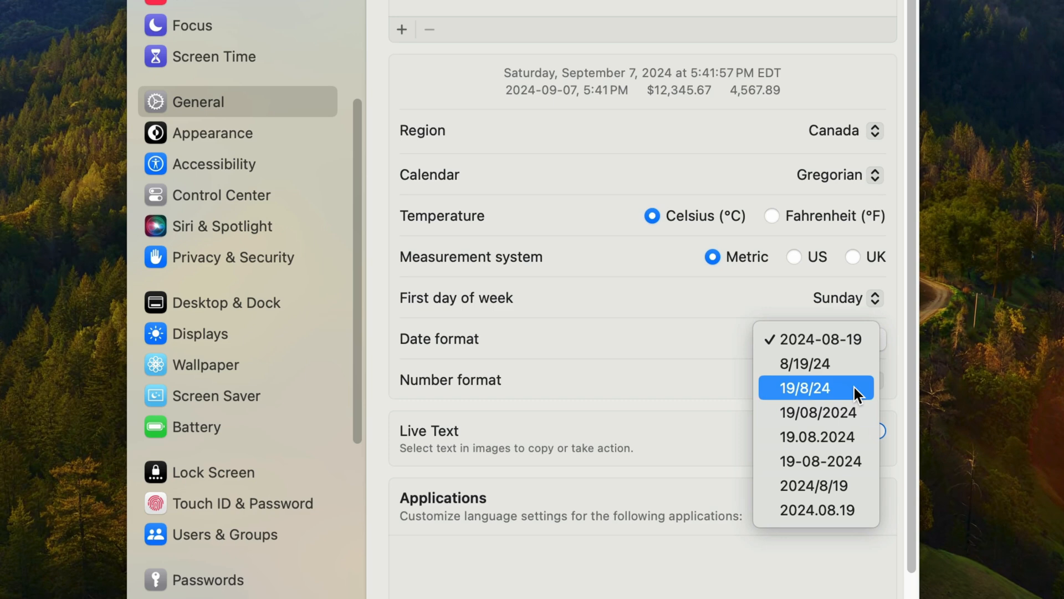
mouse_move(903, 356)
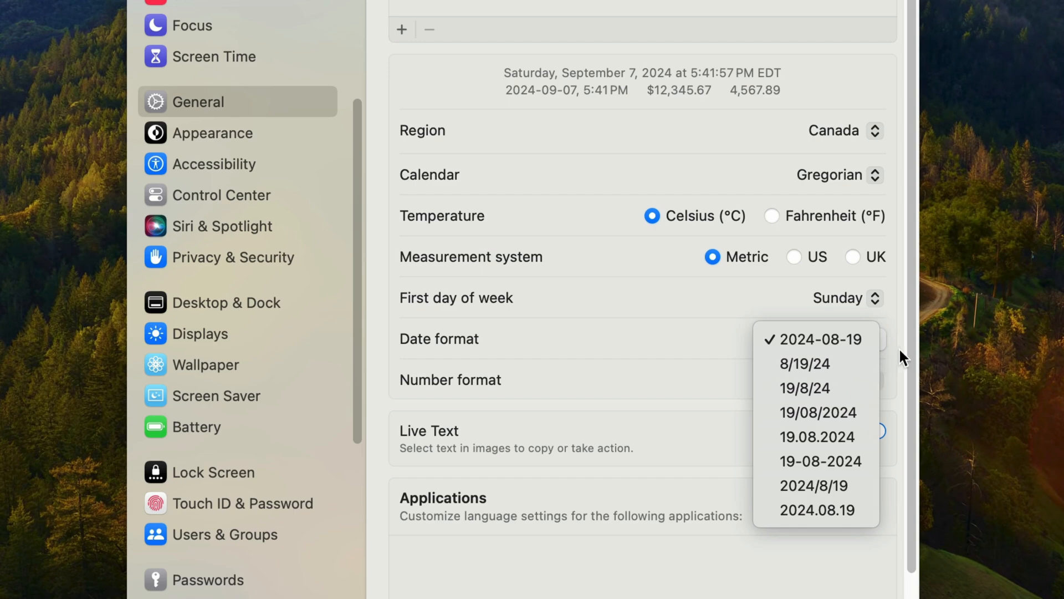
click(815, 339)
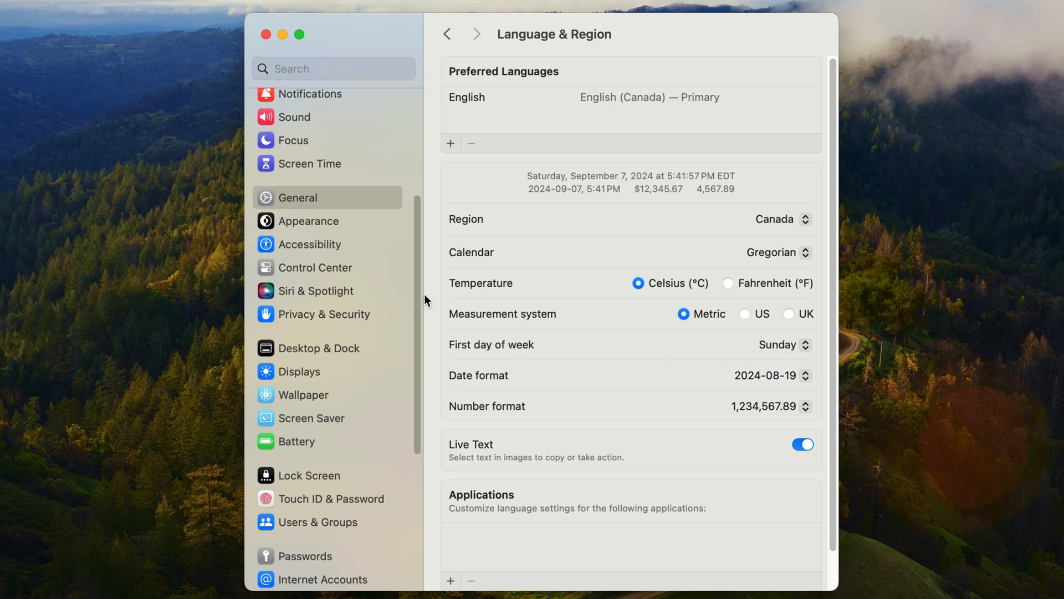
- Open Control Center settings and scroll to the Menu Bar Only Clock item
click(315, 267)
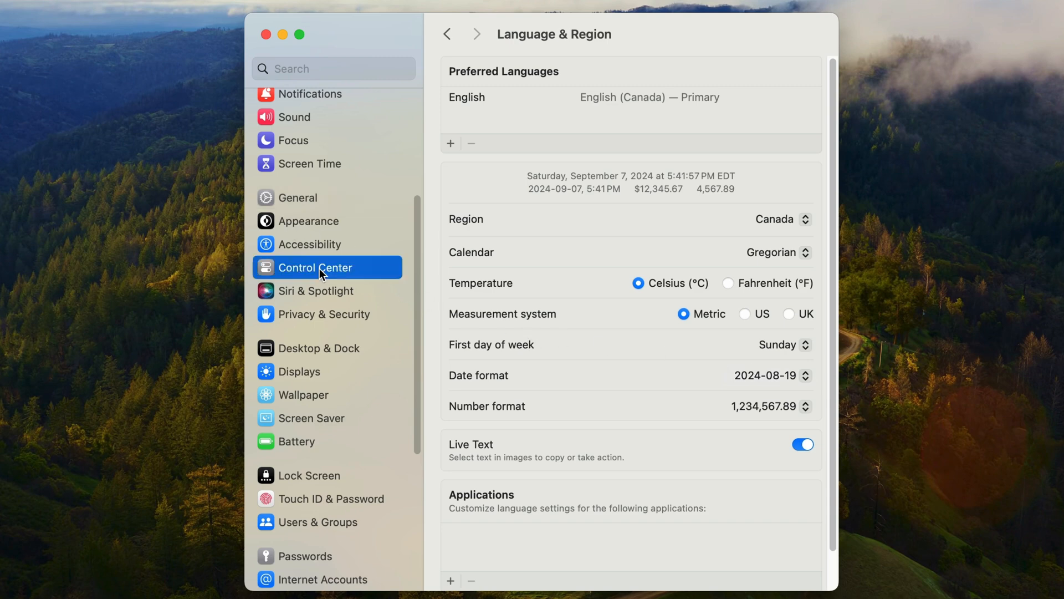
click(314, 267)
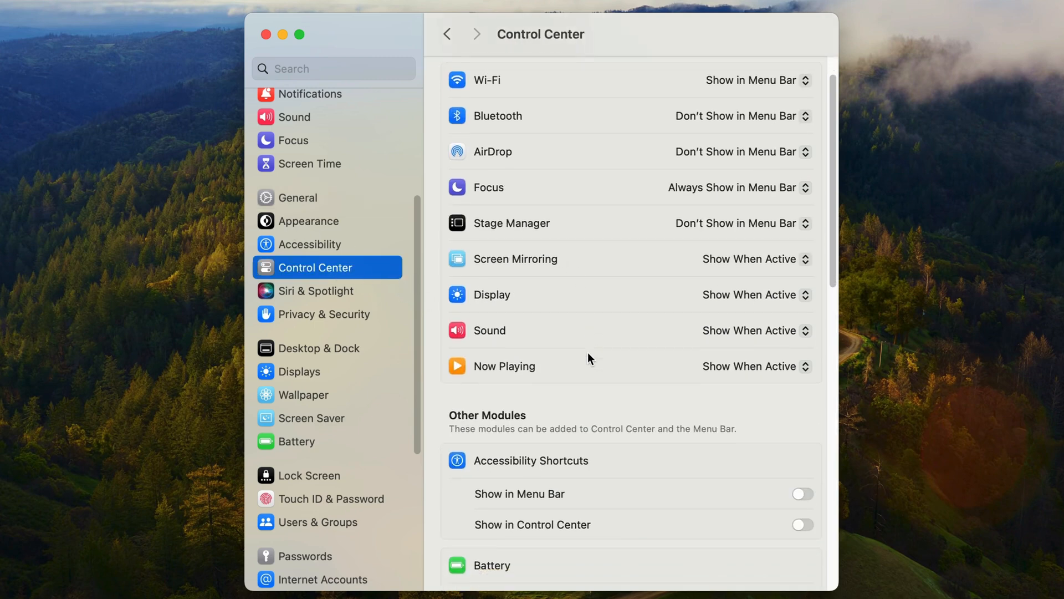
scroll(down, 3)
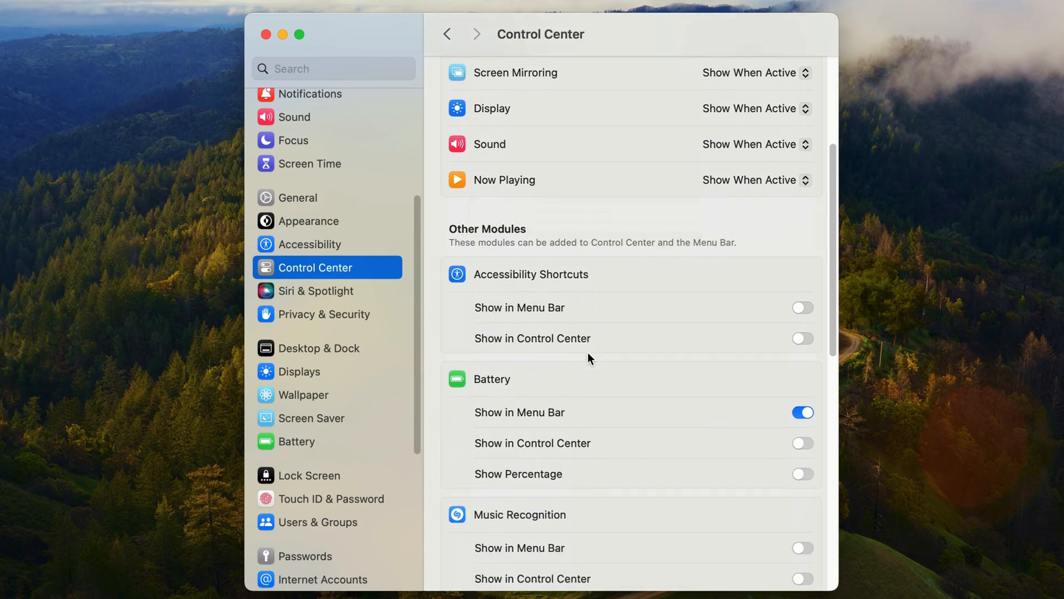
scroll(down, 3)
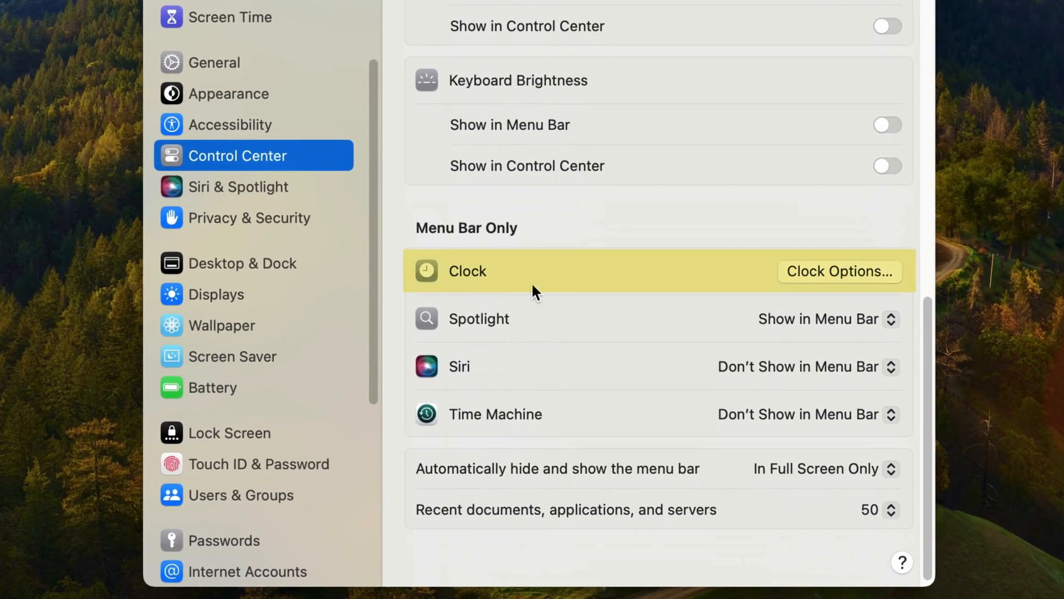
mouse_move(860, 278)
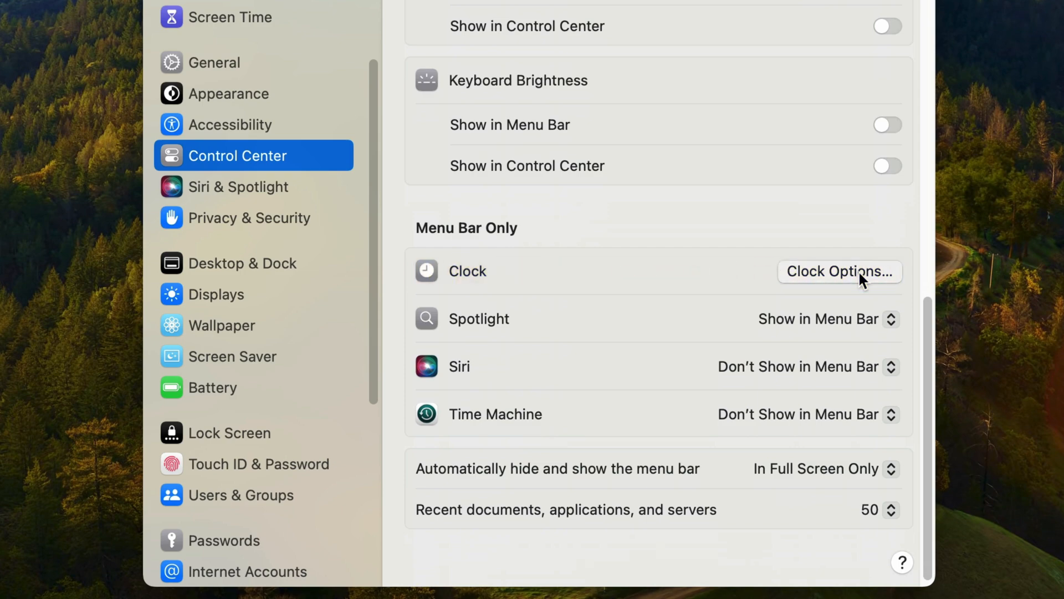
- In Clock Options, set Show date to Always after trying Never, keeping the weekday on
click(840, 271)
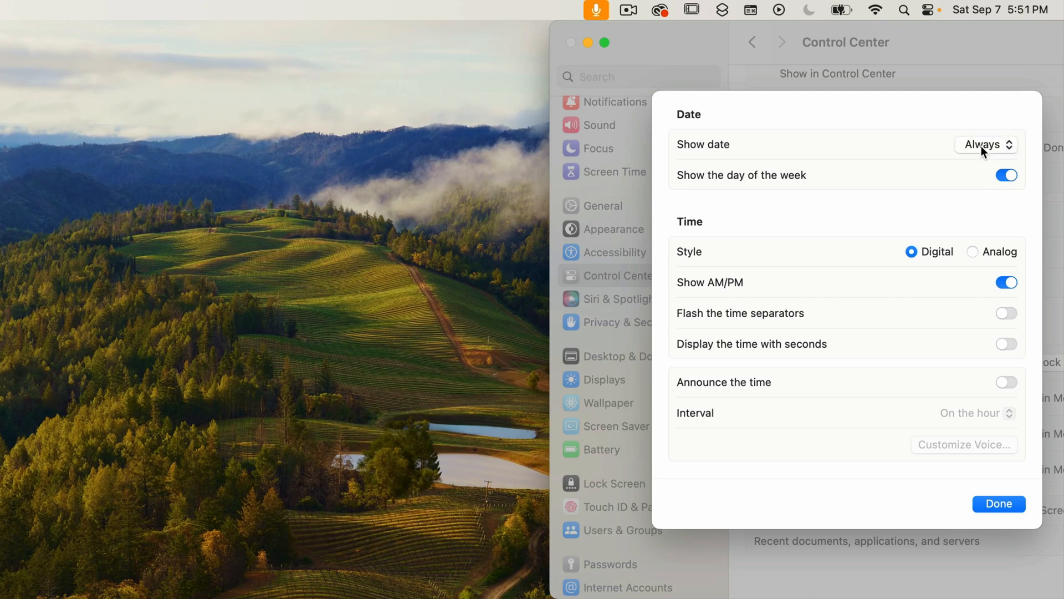
click(986, 144)
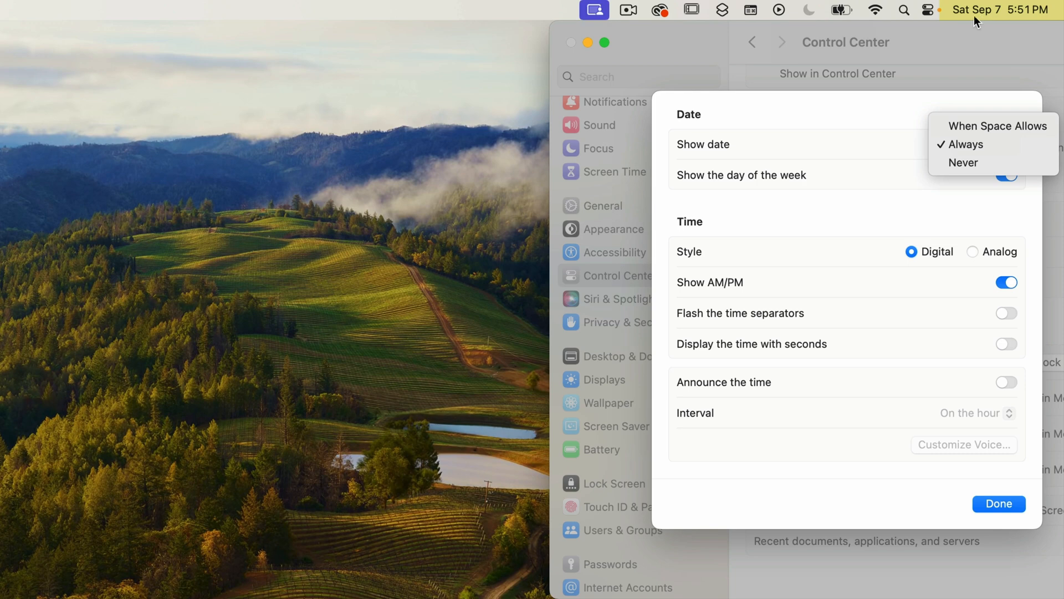
mouse_move(989, 166)
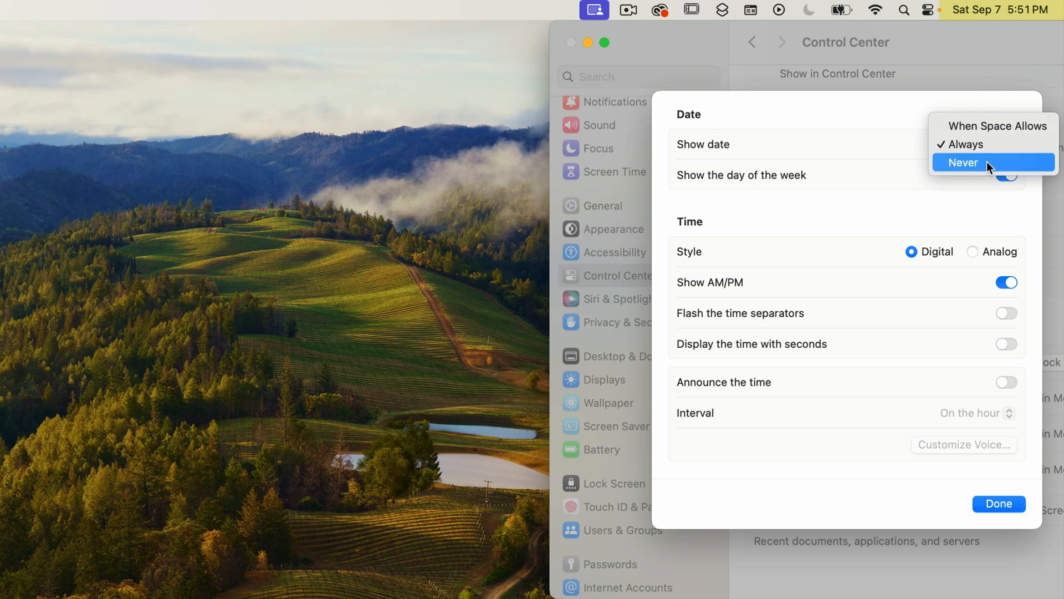
click(962, 163)
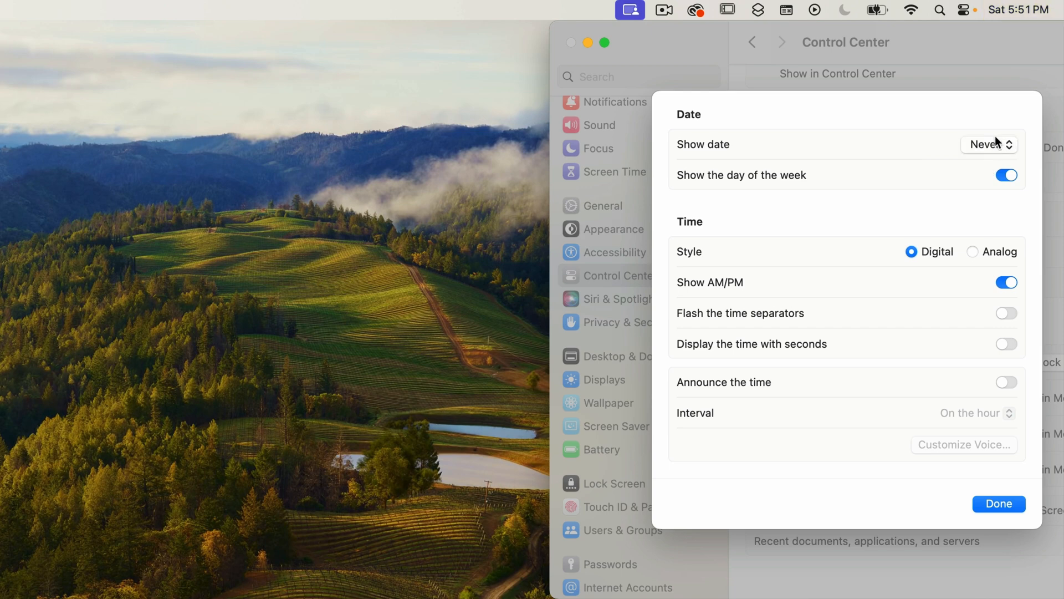
click(989, 144)
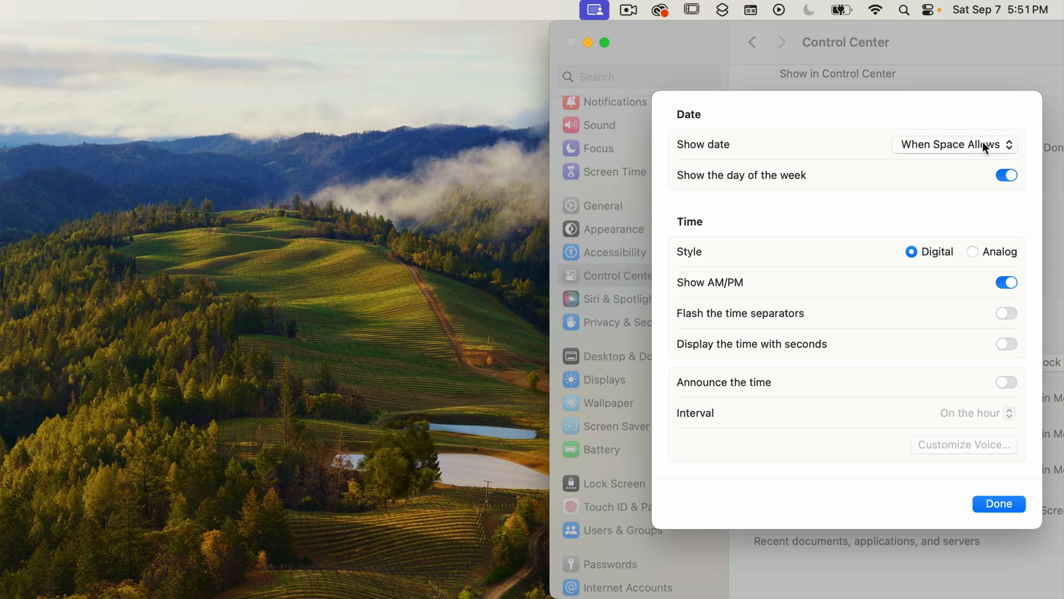
click(954, 144)
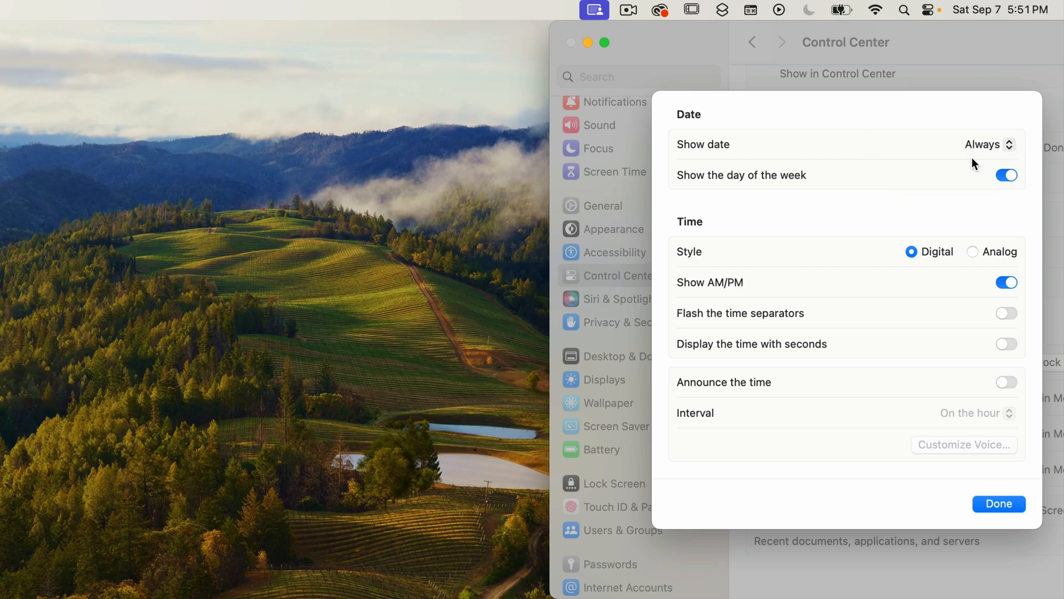
mouse_move(843, 193)
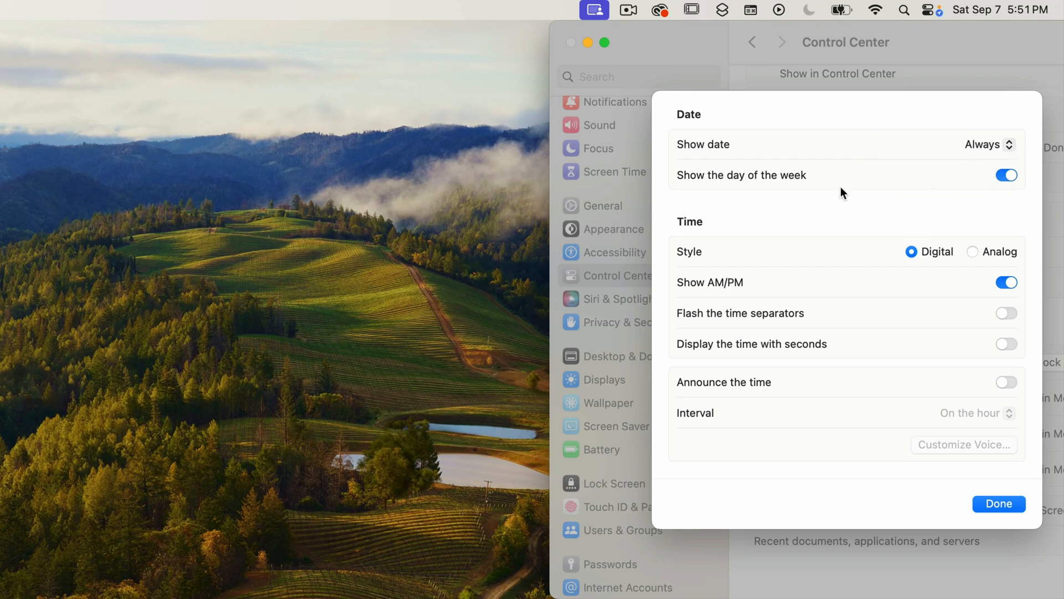
mouse_move(1019, 194)
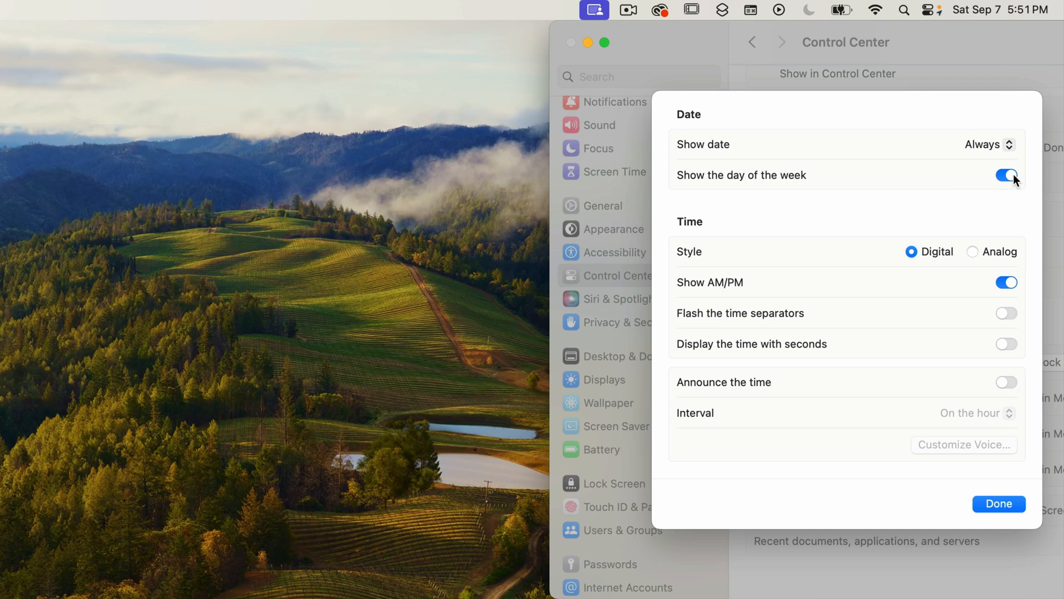
click(1004, 174)
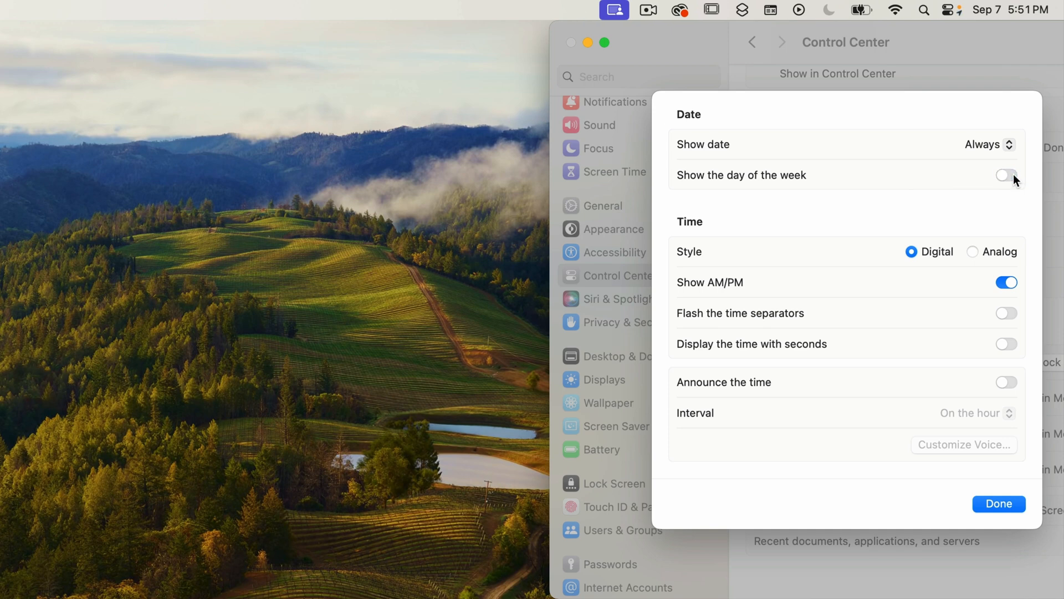
click(1002, 174)
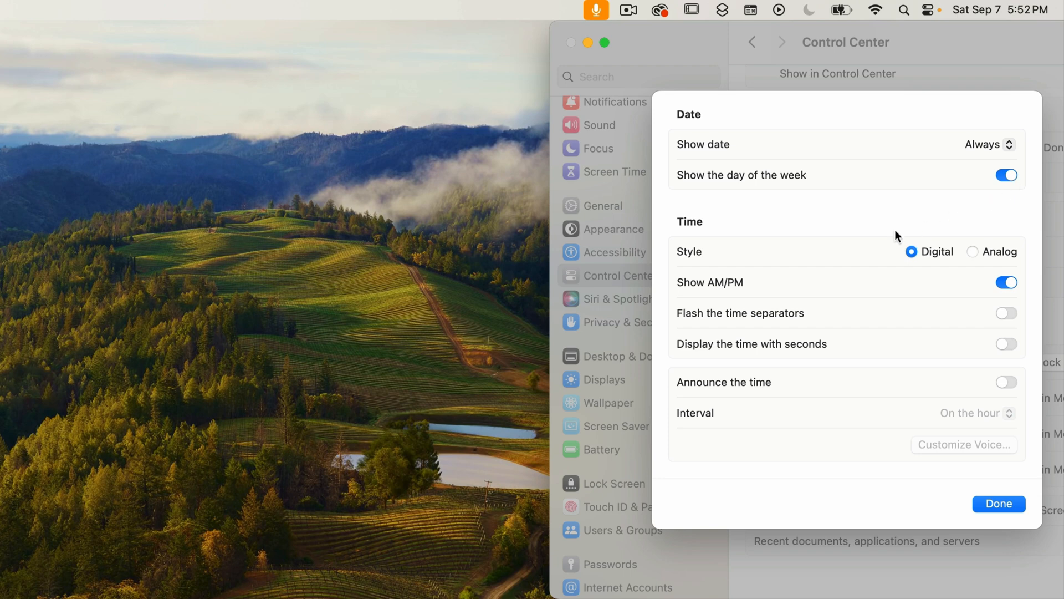
mouse_move(712, 248)
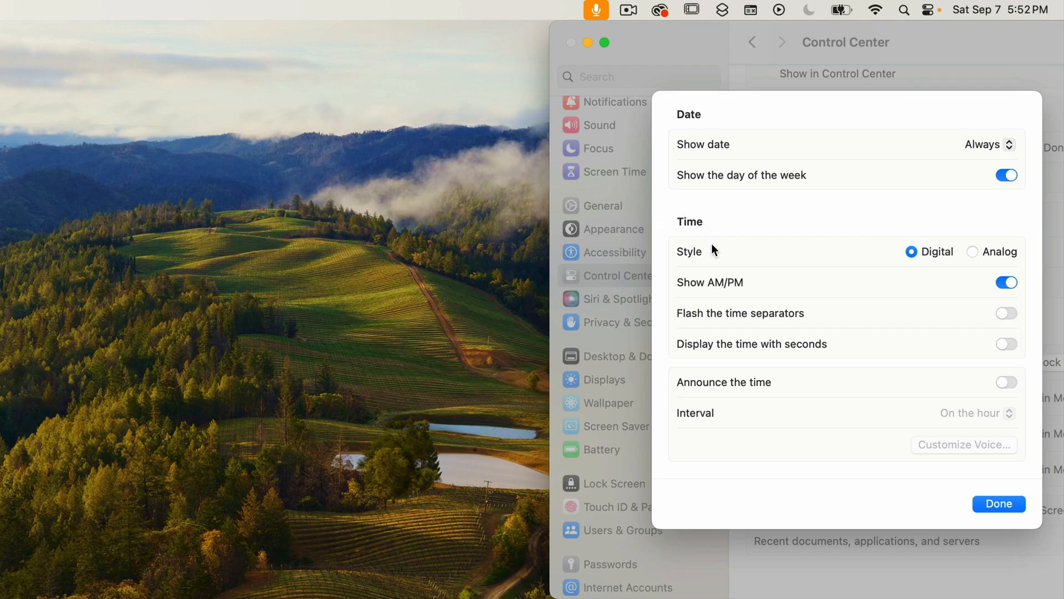
mouse_move(989, 265)
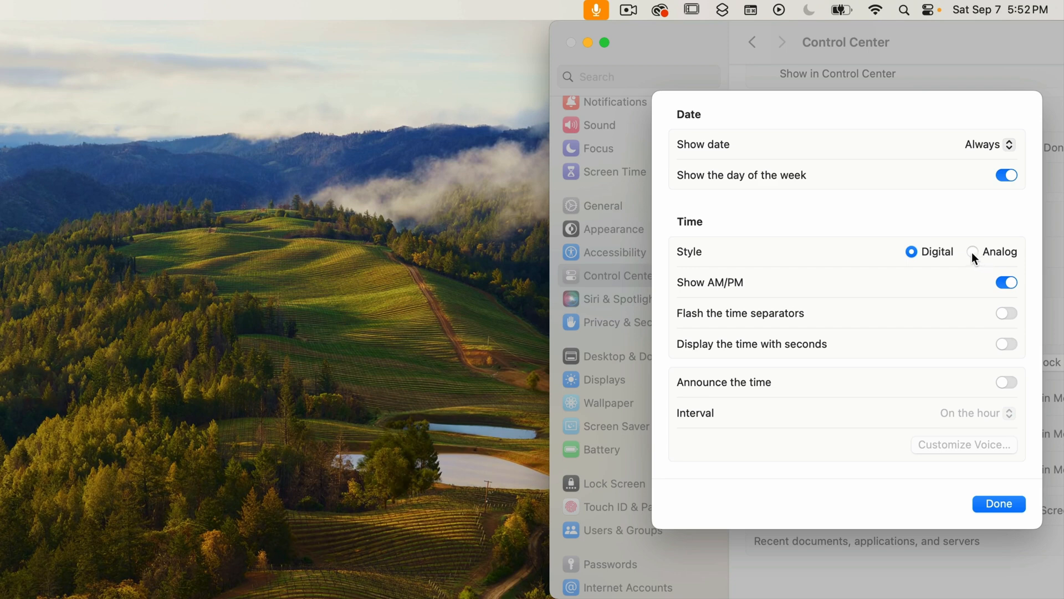
- Keep the clock digital after trying analog, and switch Show AM/PM on
click(972, 251)
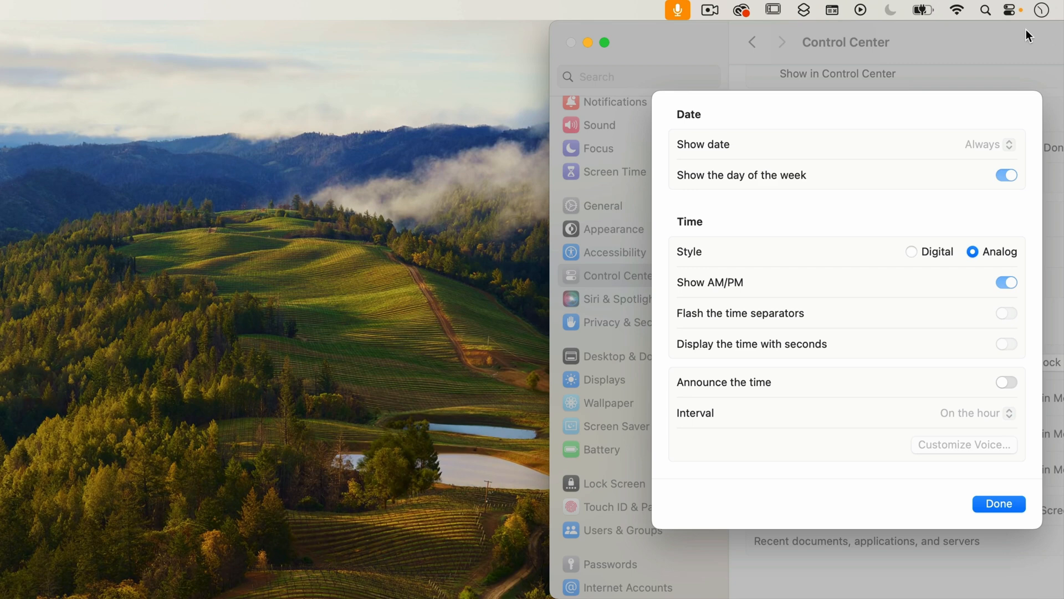
mouse_move(1048, 33)
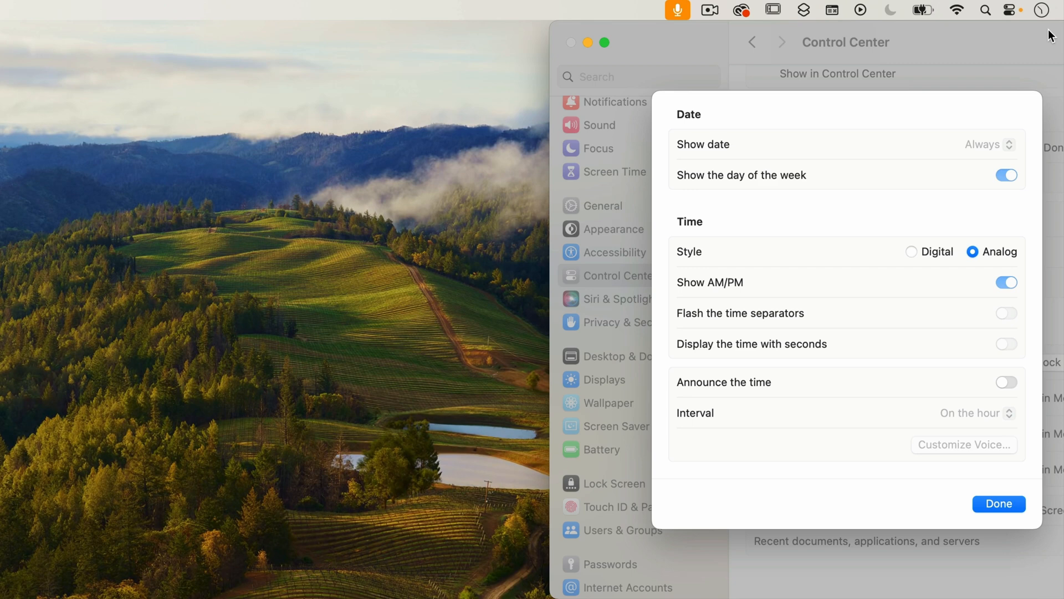
mouse_move(921, 262)
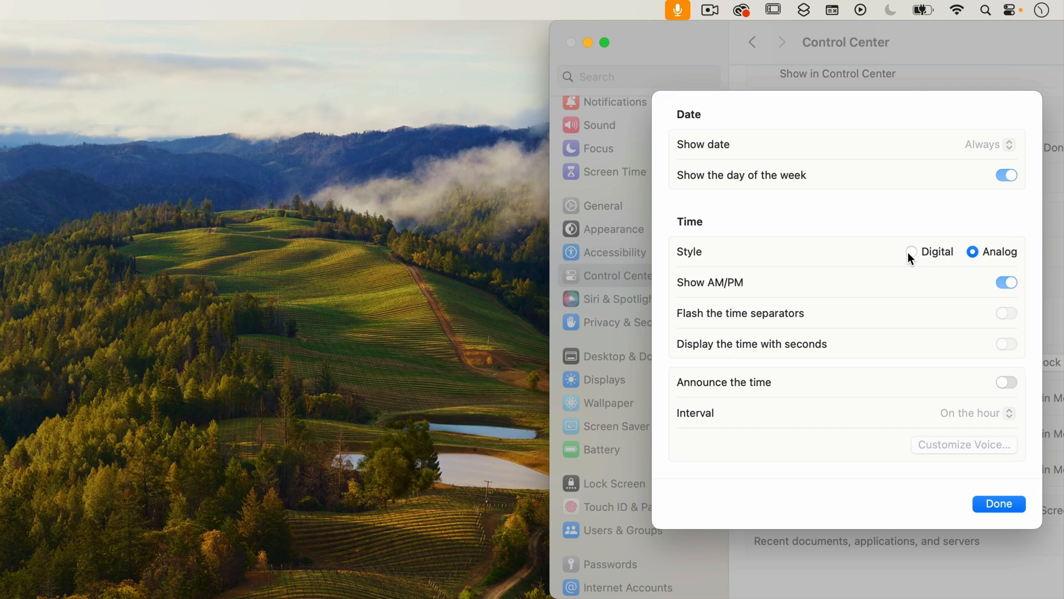
click(912, 252)
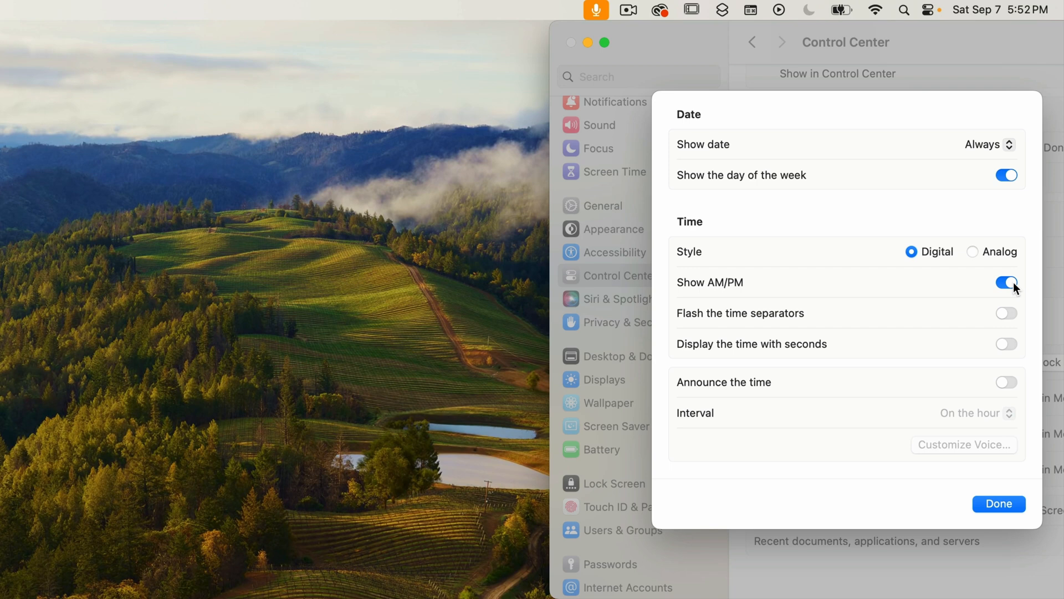
click(1006, 283)
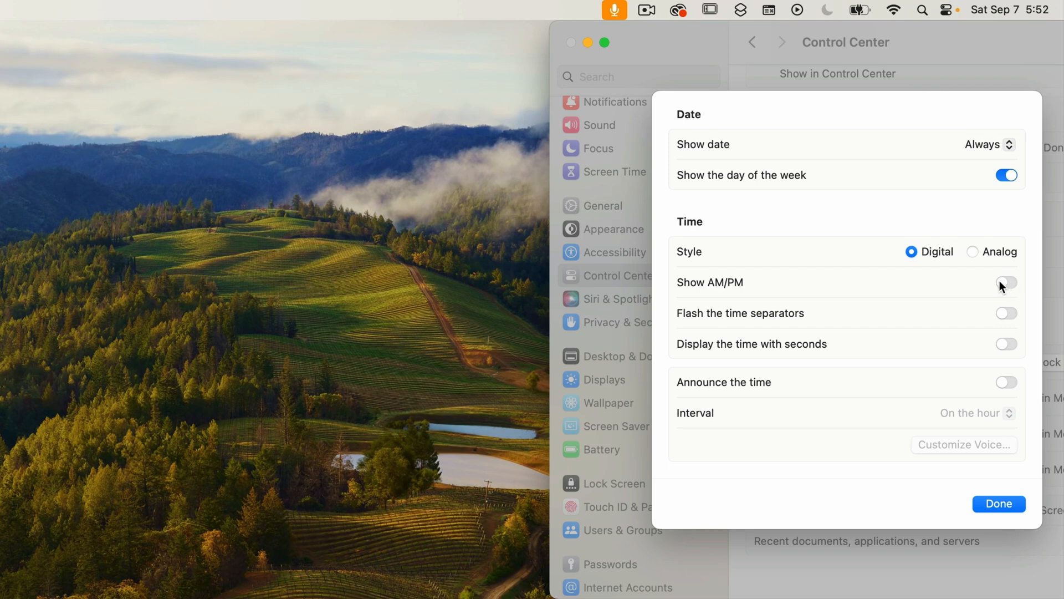
click(1005, 283)
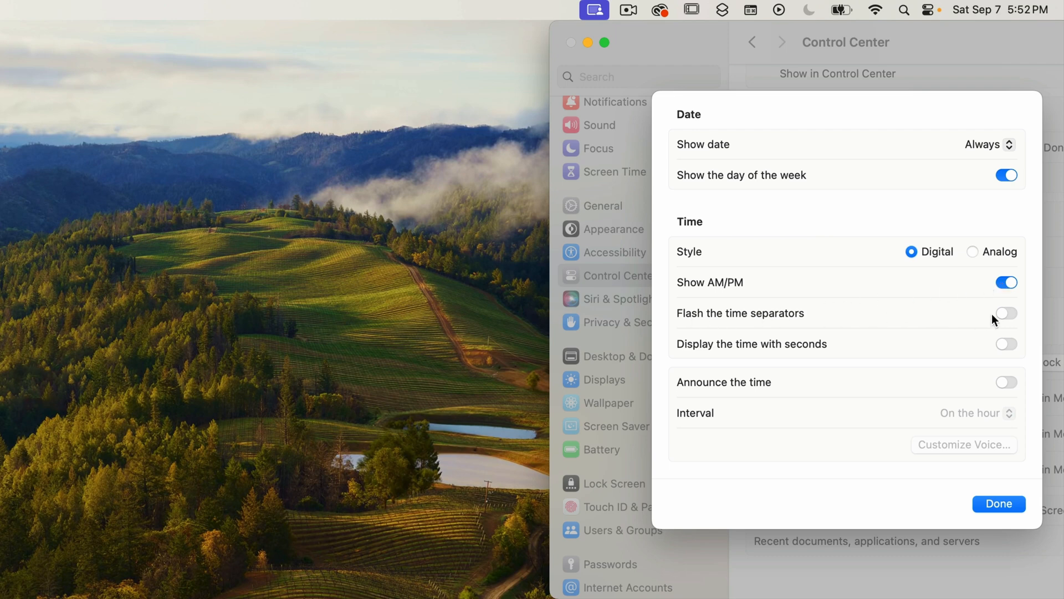
mouse_move(1002, 317)
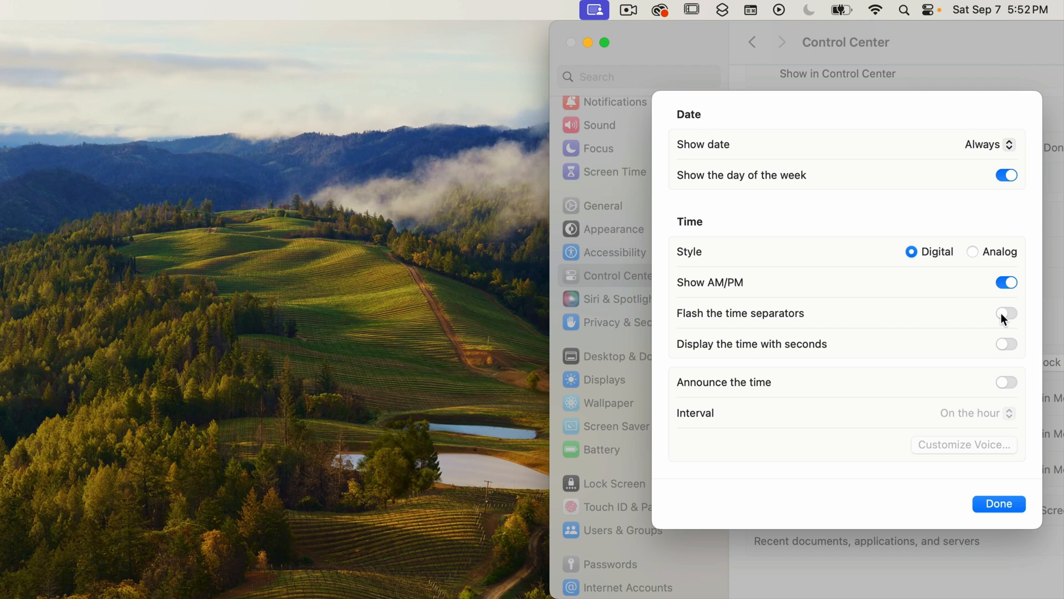
click(1006, 313)
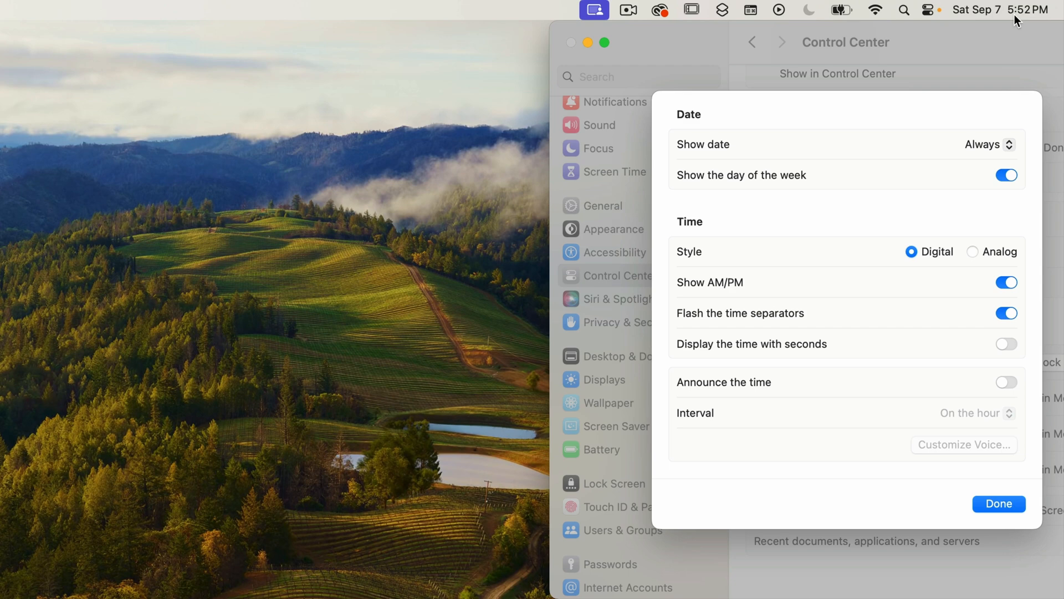
mouse_move(676, 346)
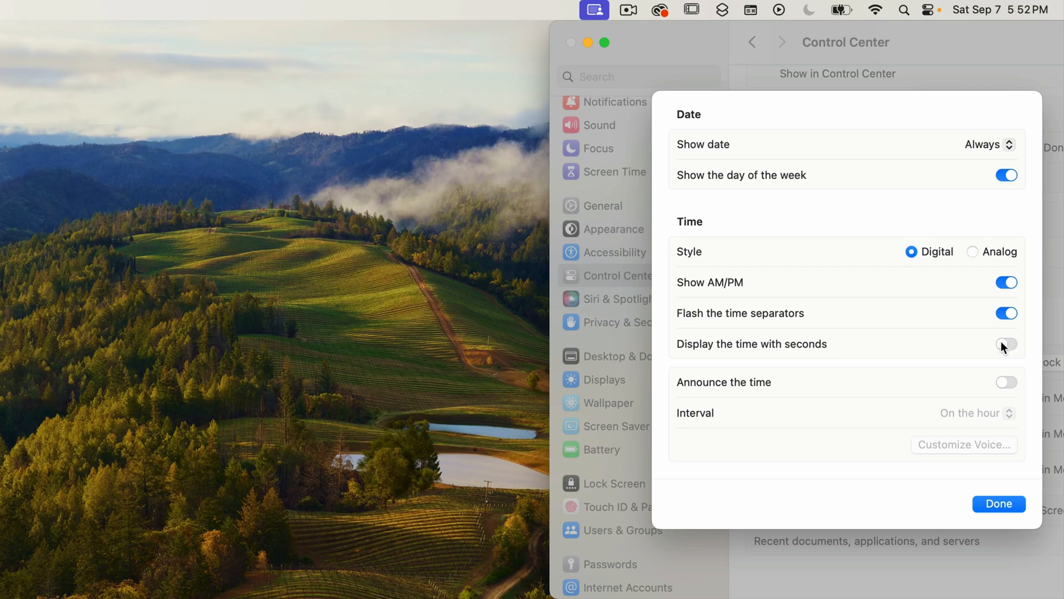
click(1006, 345)
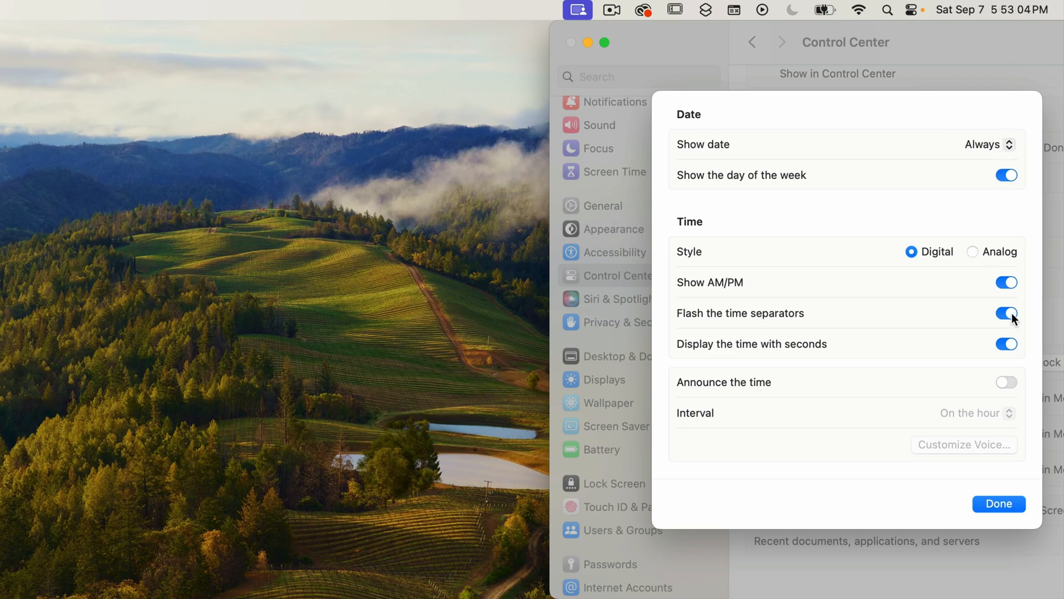
click(1006, 313)
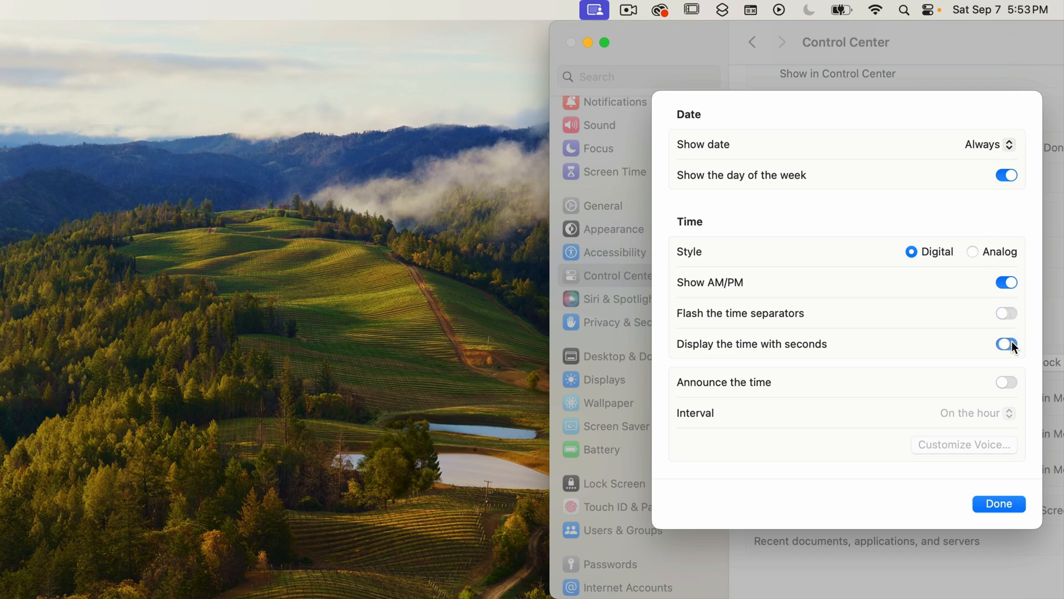
click(1006, 344)
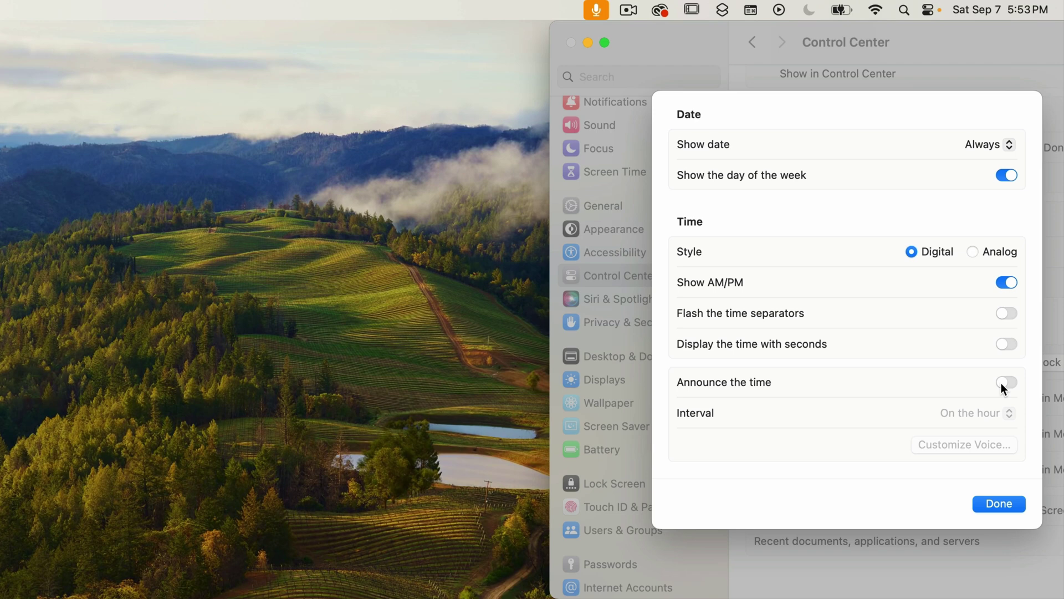
- Enable Announce the time with the interval On the quarter hour
click(1006, 381)
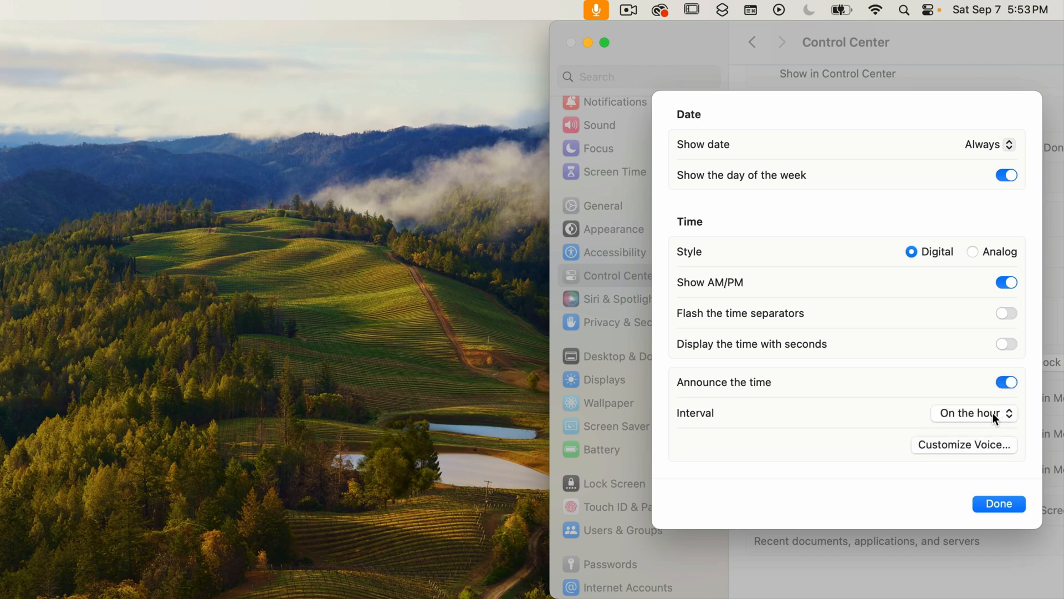
click(974, 413)
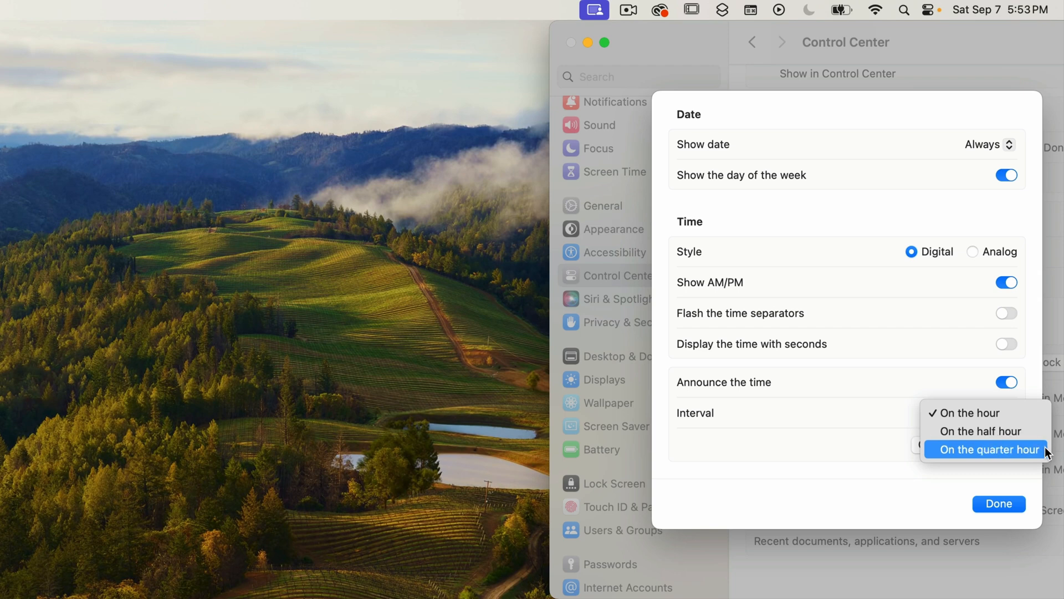
click(986, 450)
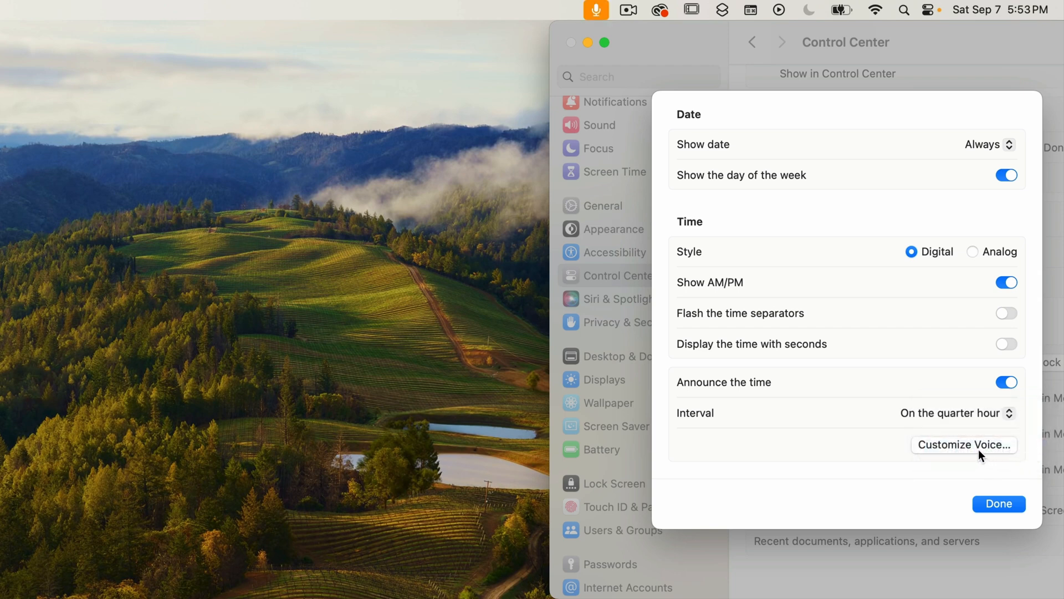
- Customize the announcement voice to Karen at a slow rate, then play and stop a preview
click(963, 445)
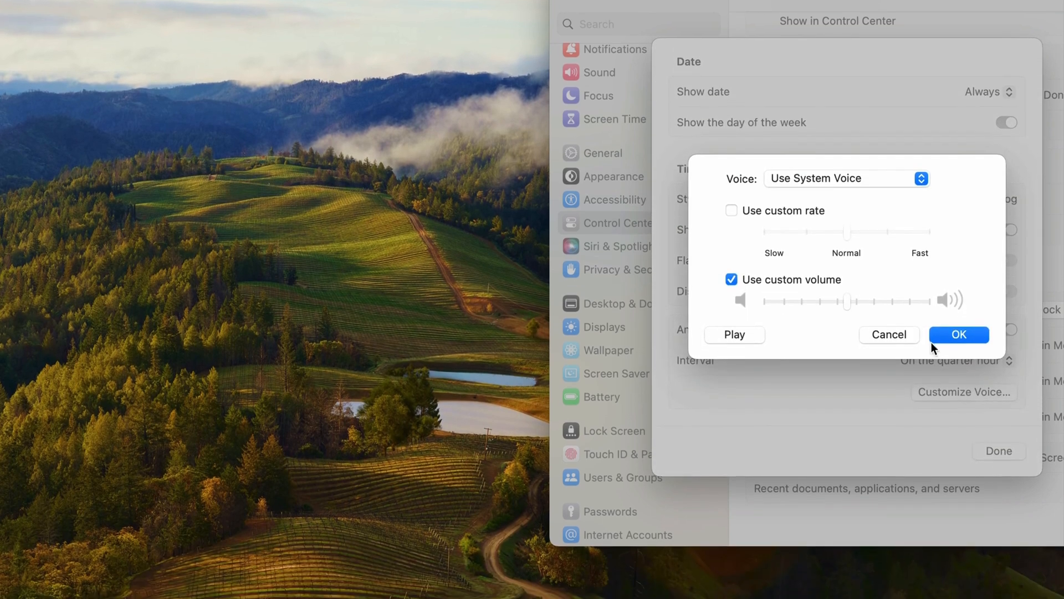
click(846, 178)
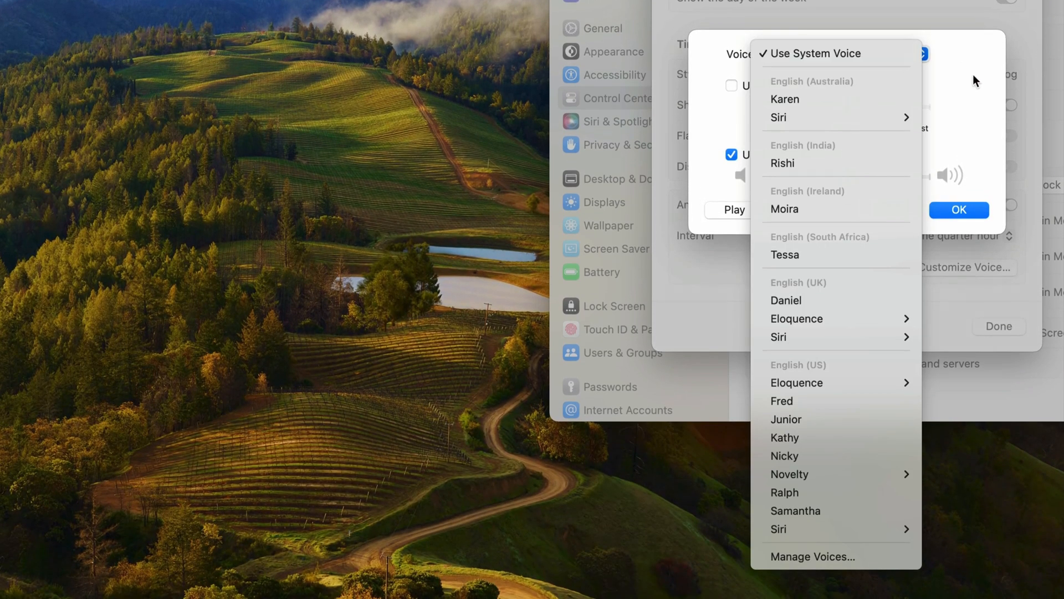
click(822, 53)
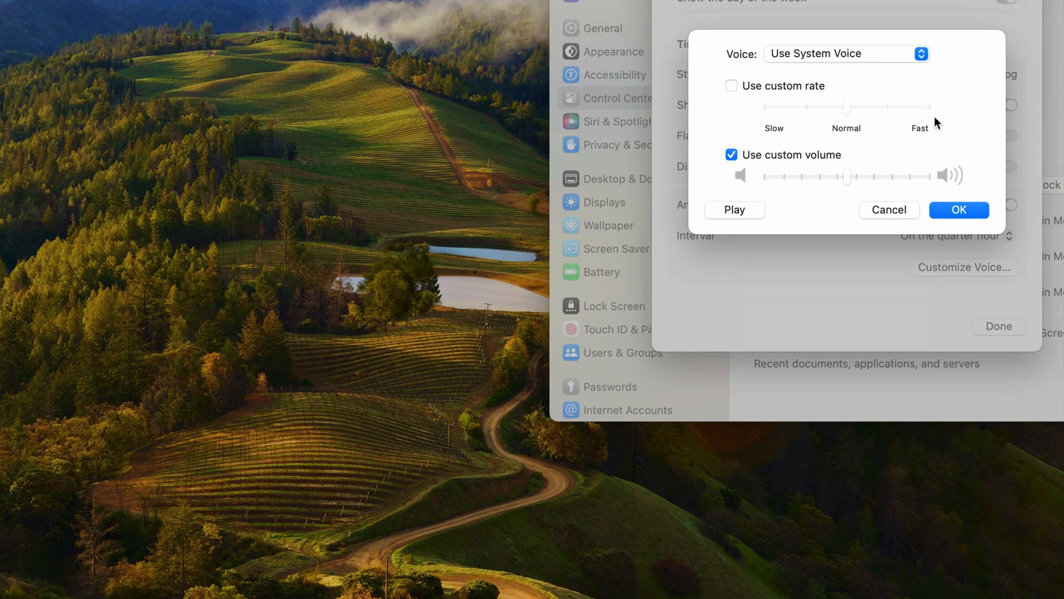
mouse_move(934, 187)
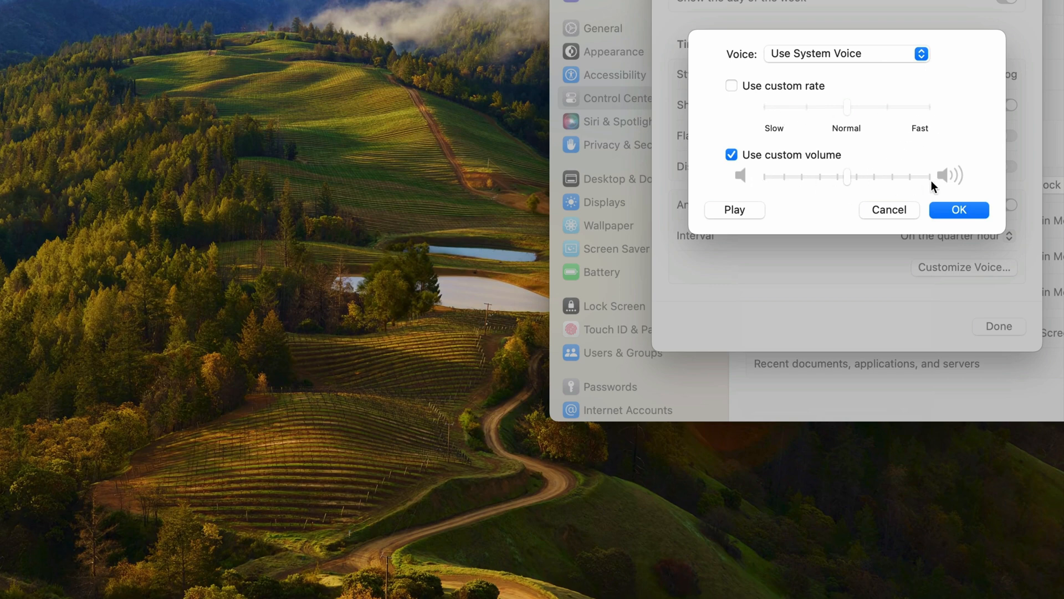
mouse_move(879, 70)
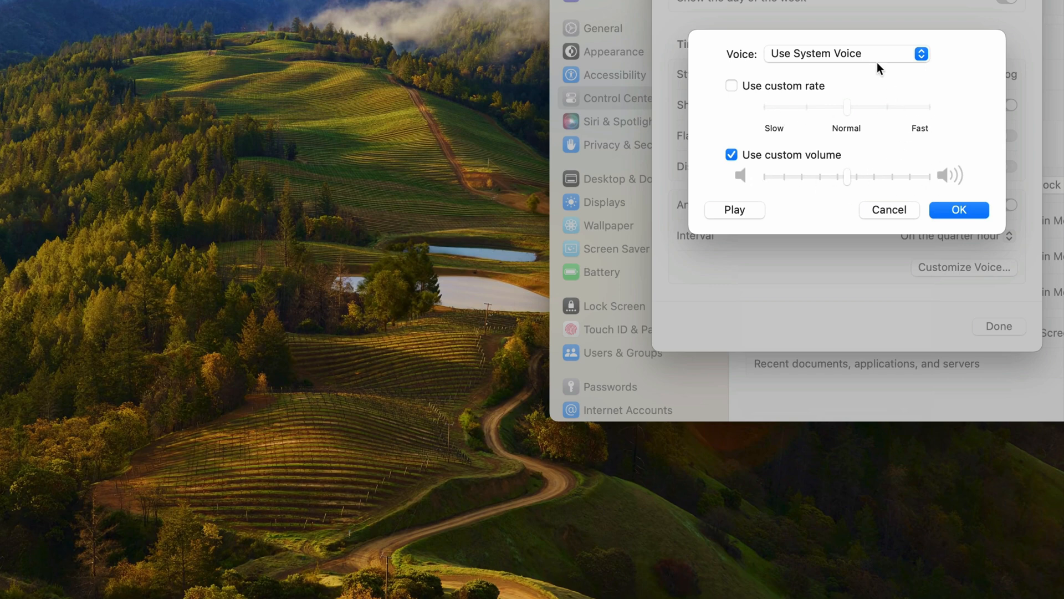
click(847, 54)
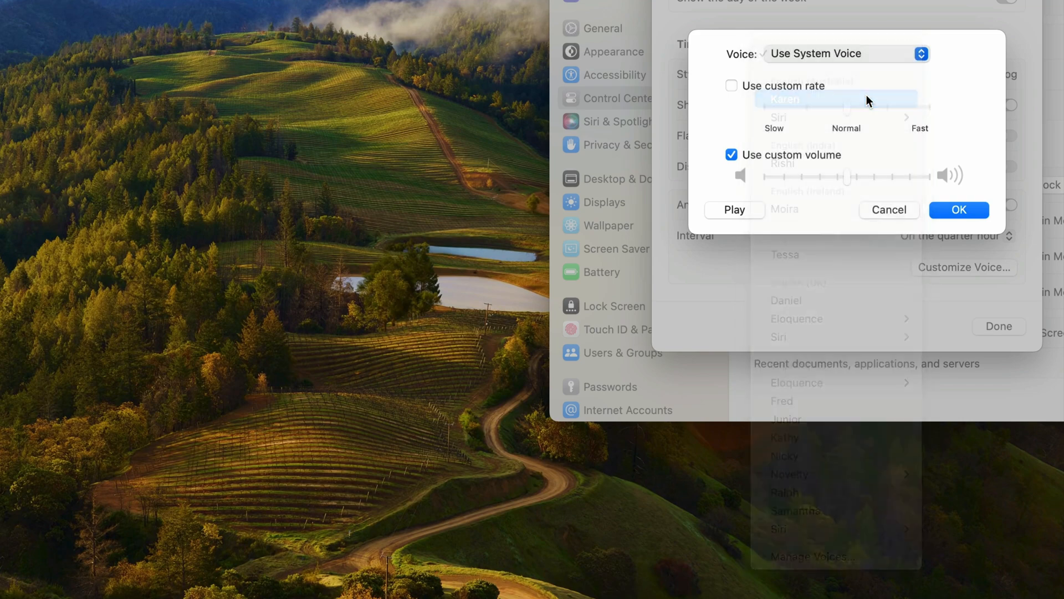
click(785, 99)
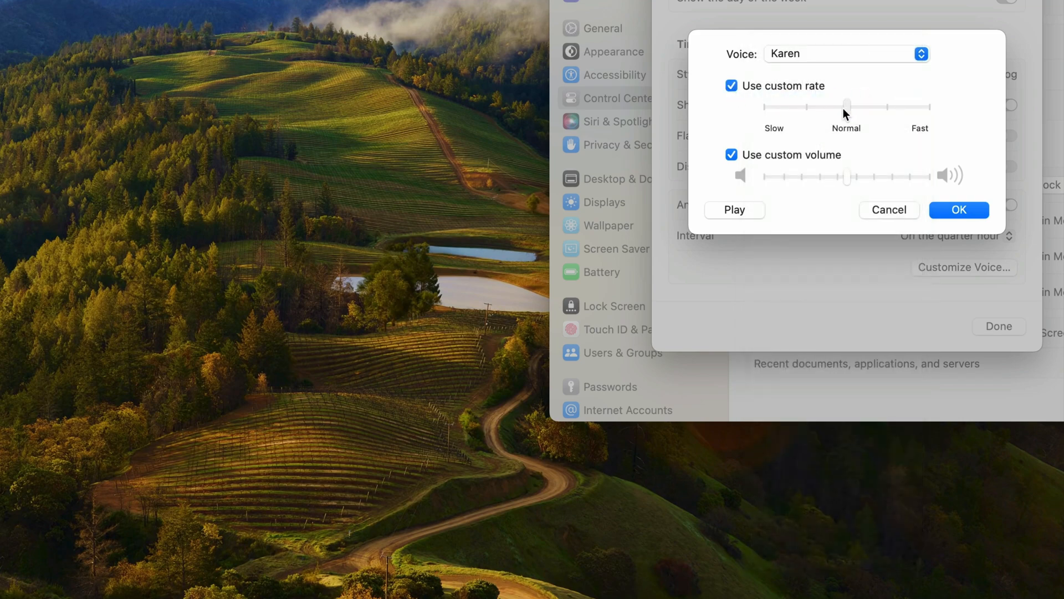
drag(846, 107, 772, 106)
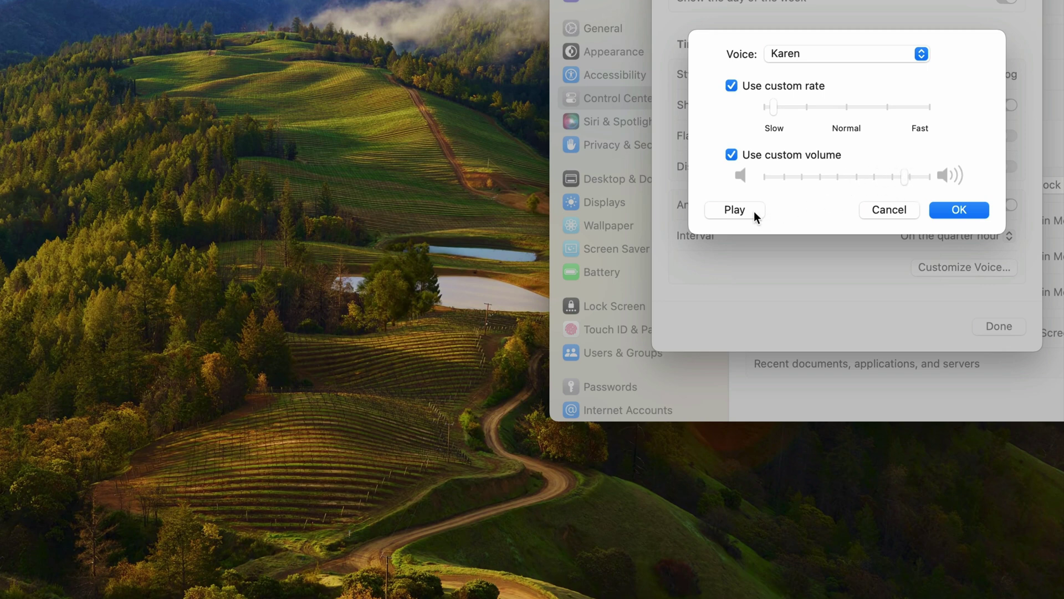
click(735, 209)
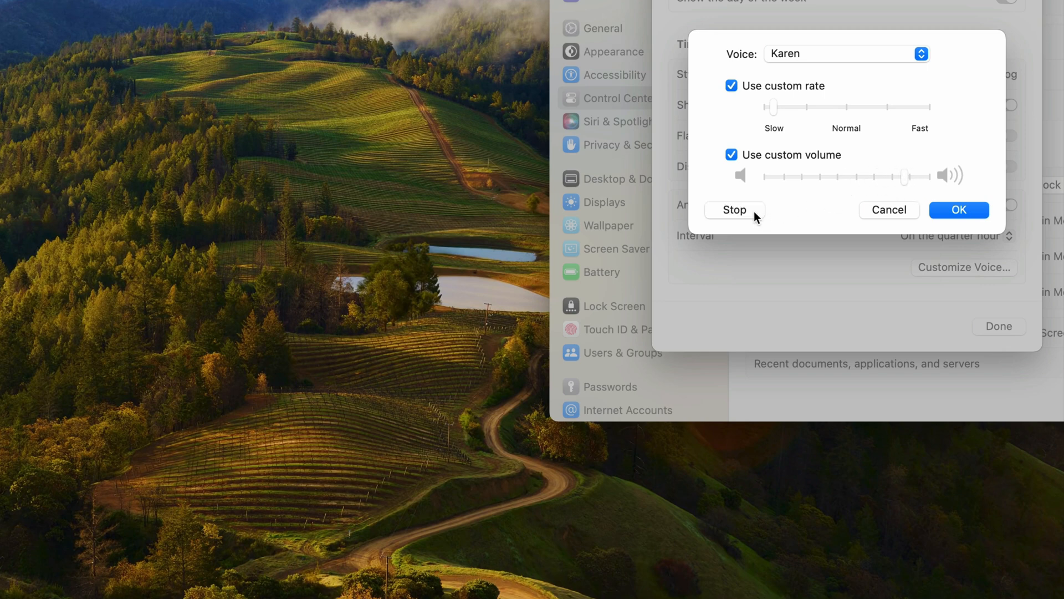
click(734, 209)
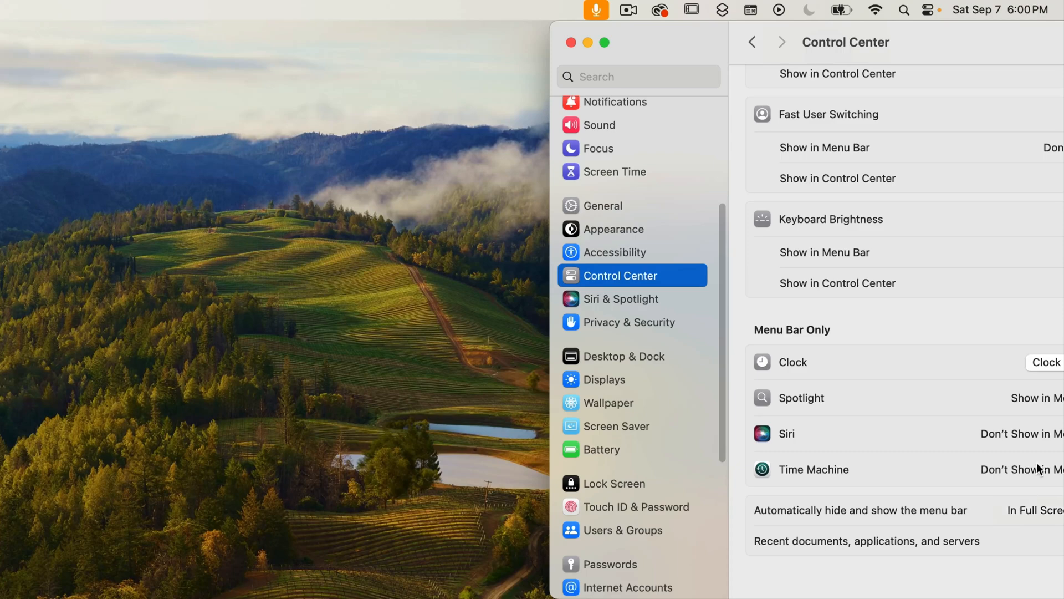
- Reopen Clock Options, disable Announce the time, and confirm with Done
click(1044, 362)
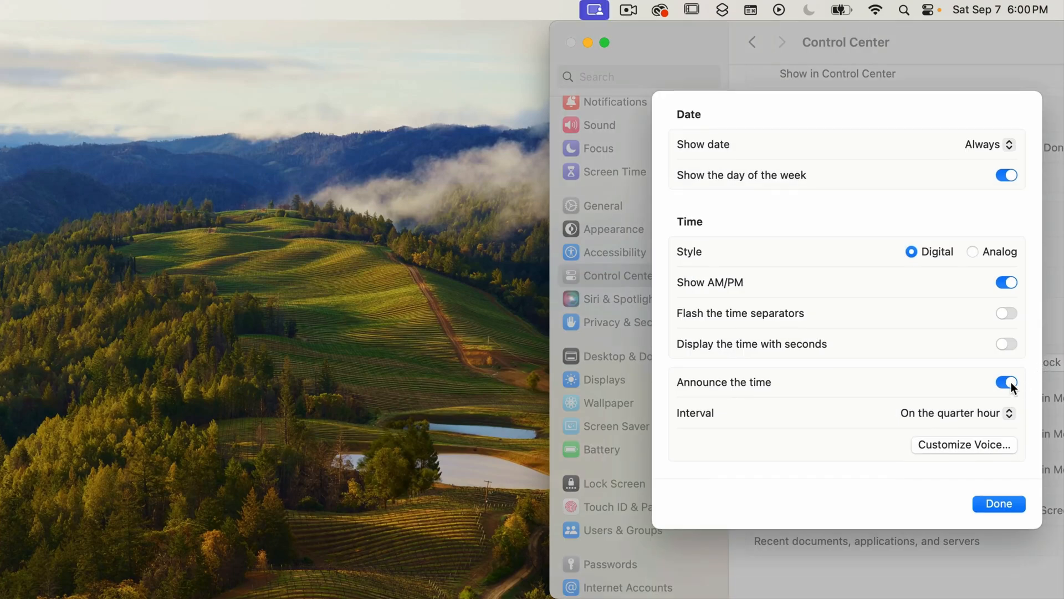
click(1006, 382)
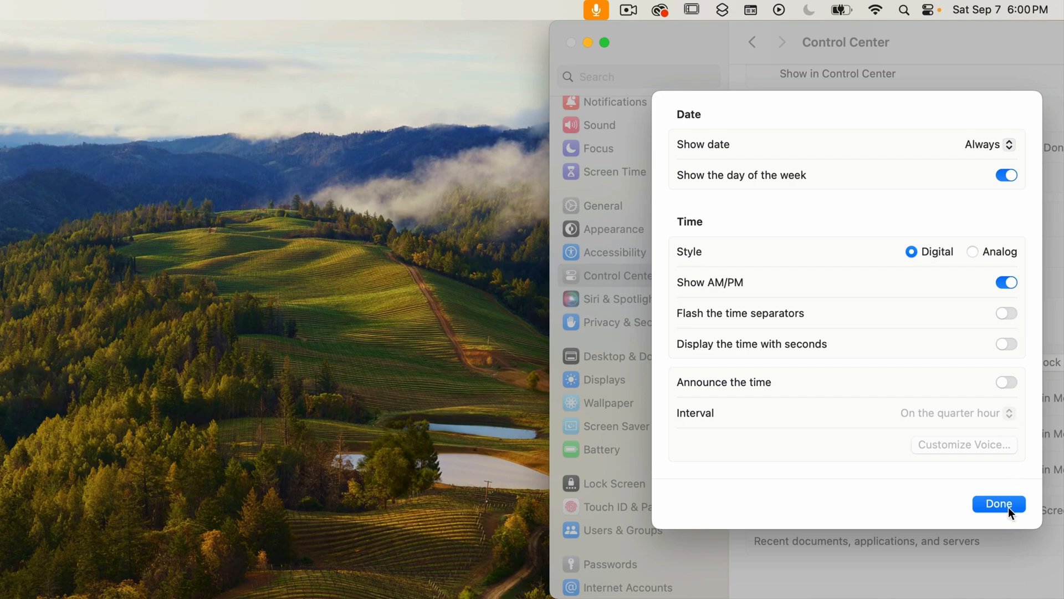
click(999, 503)
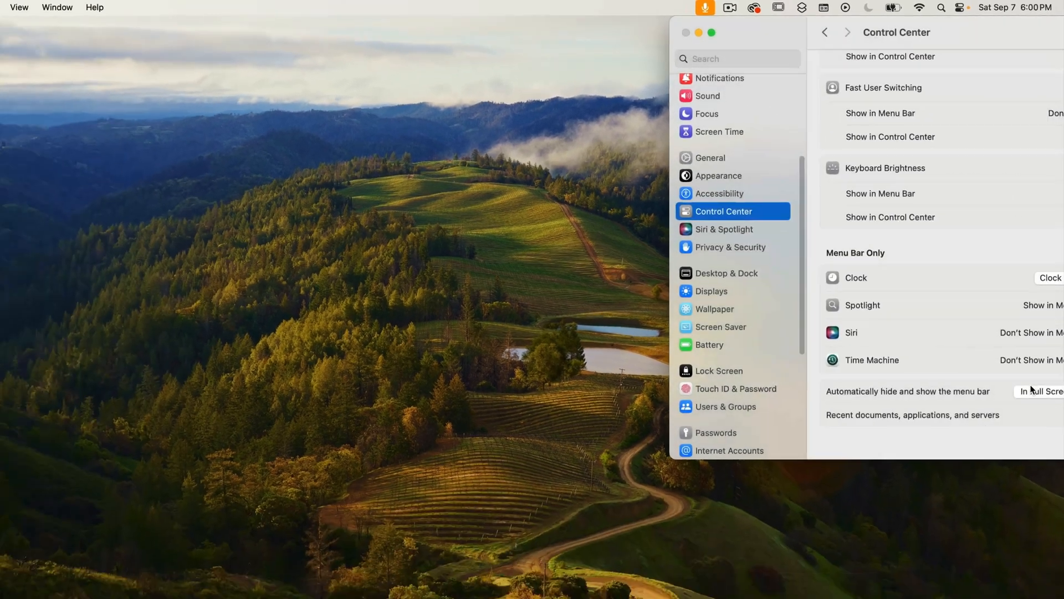